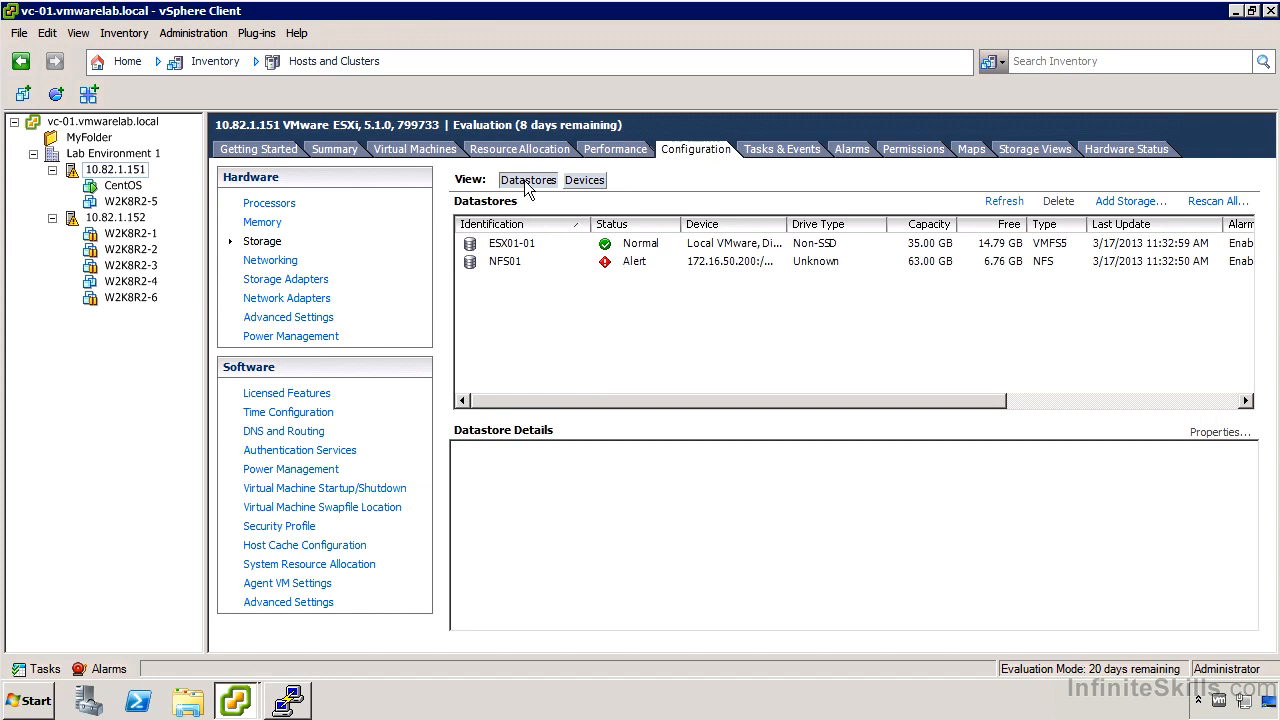
- Switch the host's Storage page from datastores to the attached storage devices
click(584, 180)
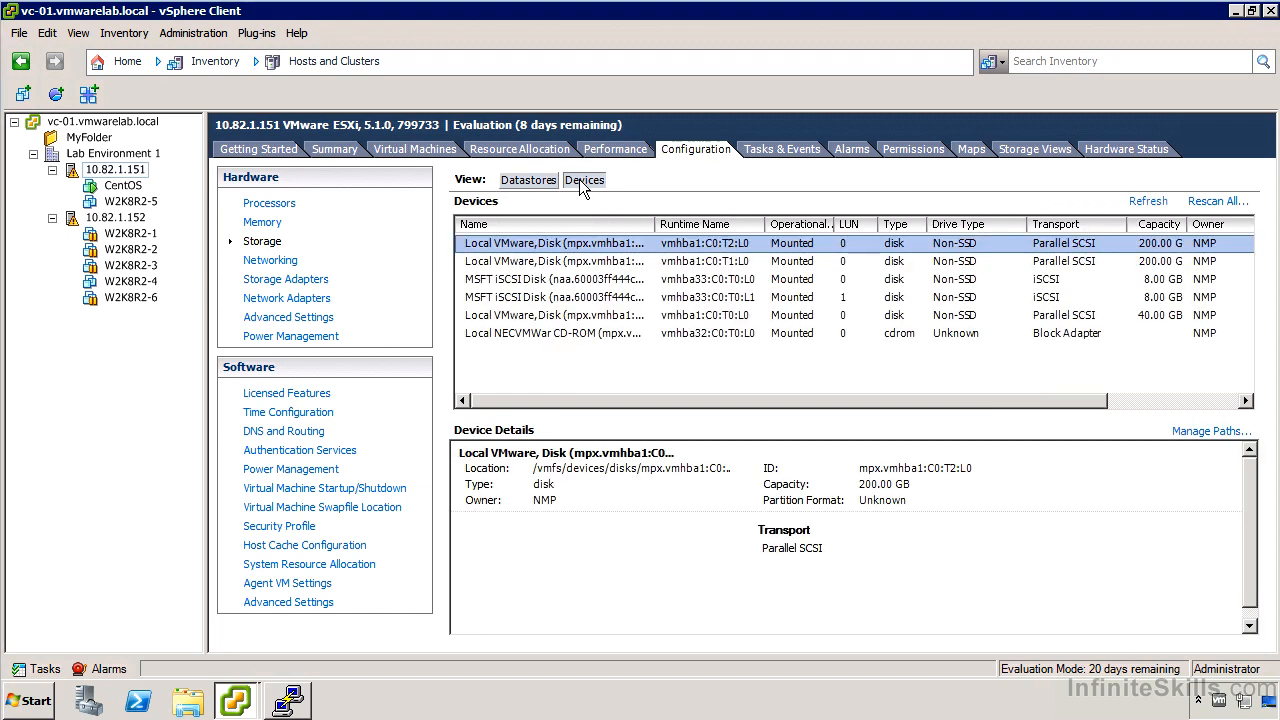
mouse_move(756, 324)
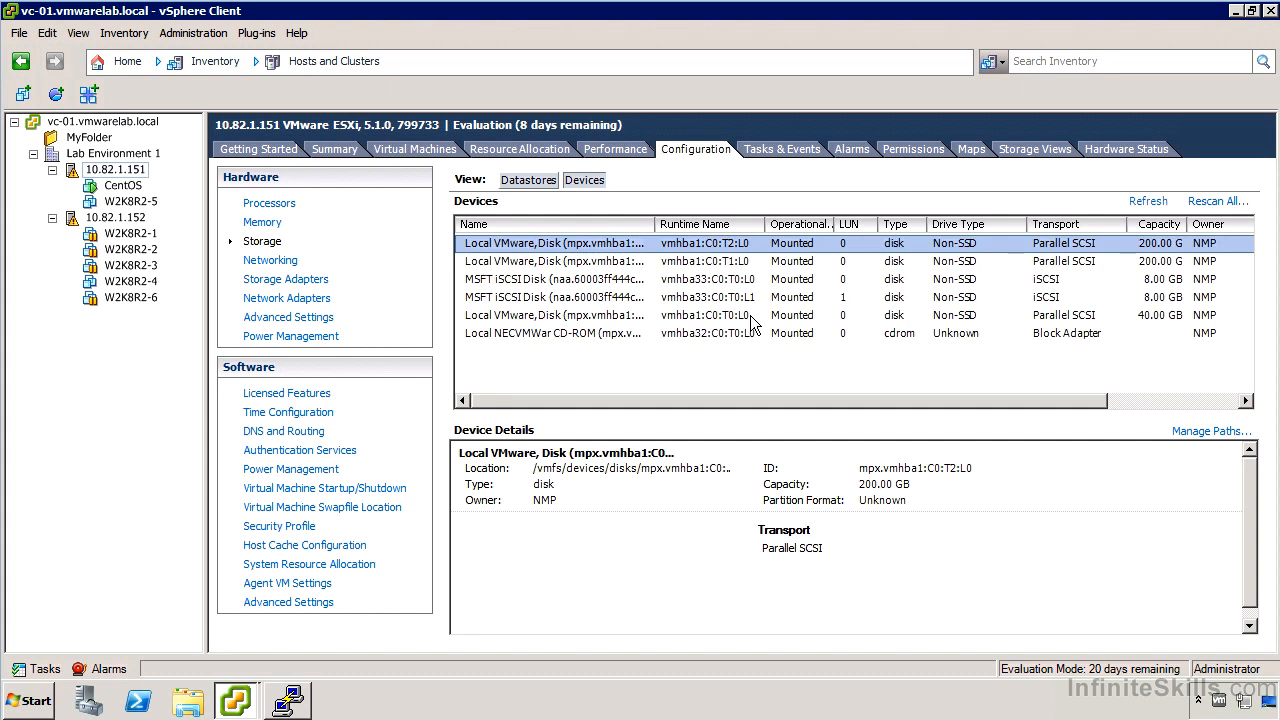
mouse_move(716, 252)
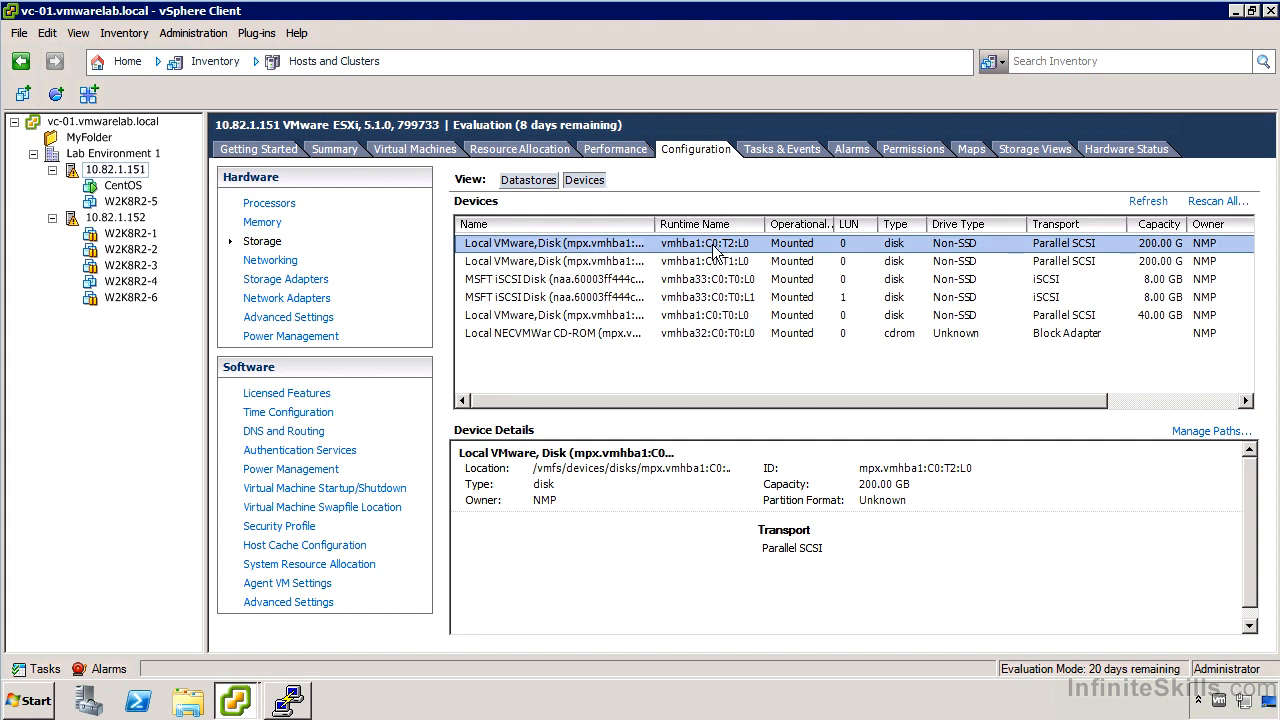
mouse_move(1090, 272)
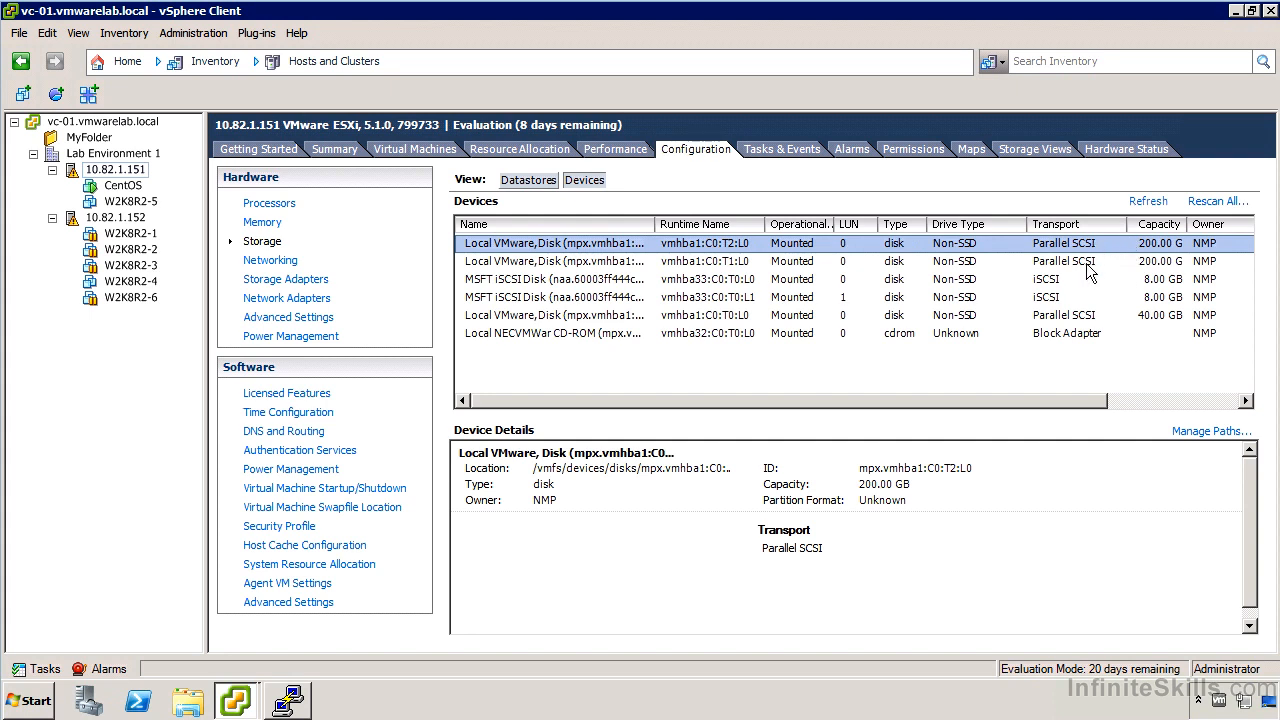
mouse_move(1076, 288)
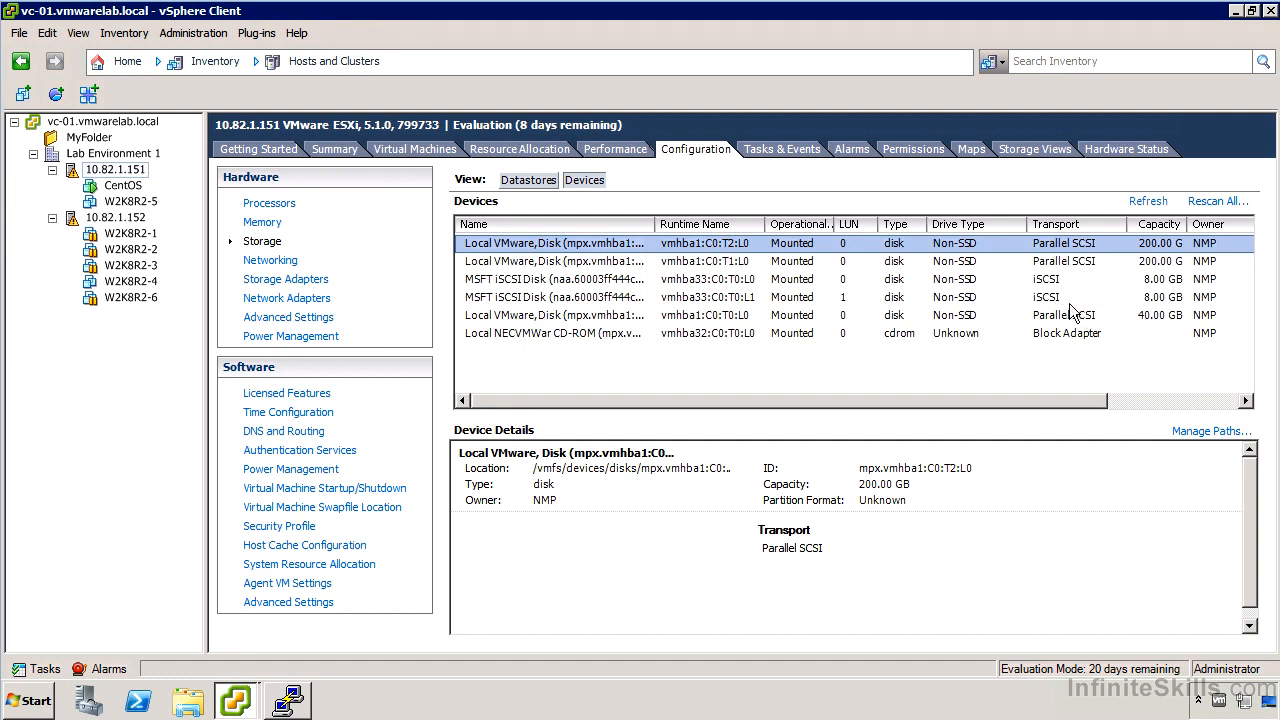
mouse_move(1070, 320)
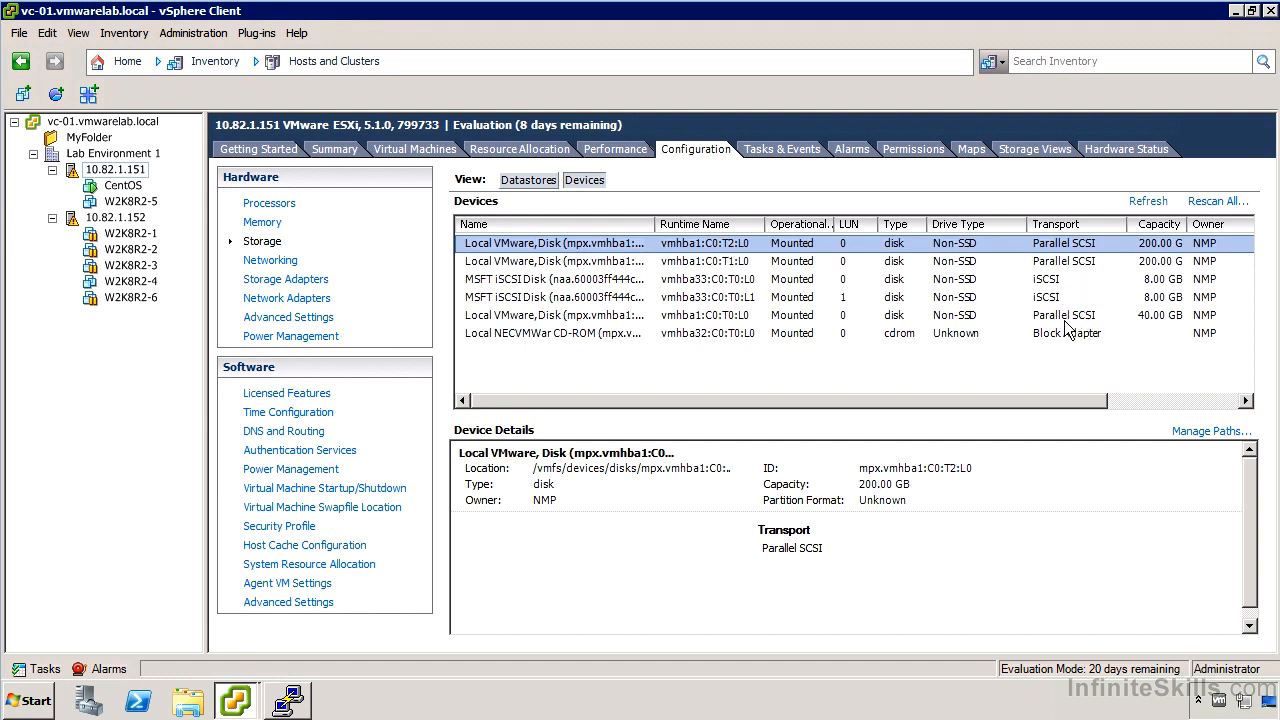
mouse_move(1070, 330)
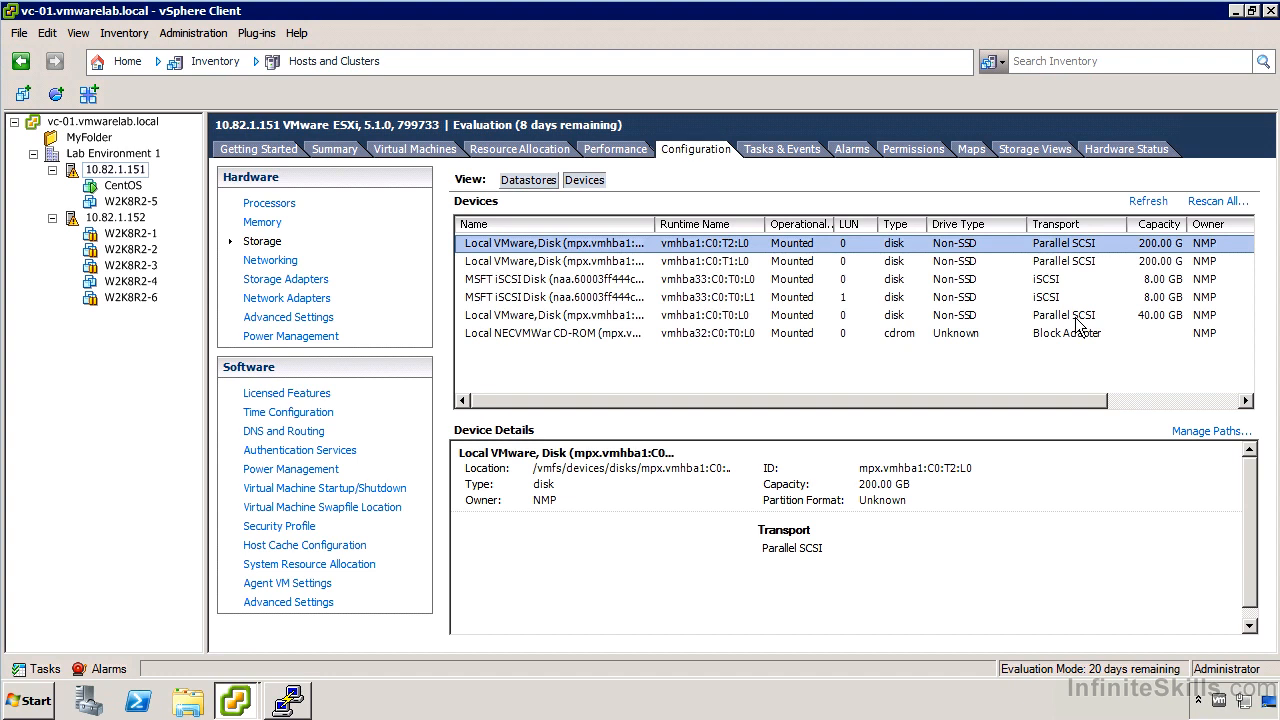
mouse_move(1120, 278)
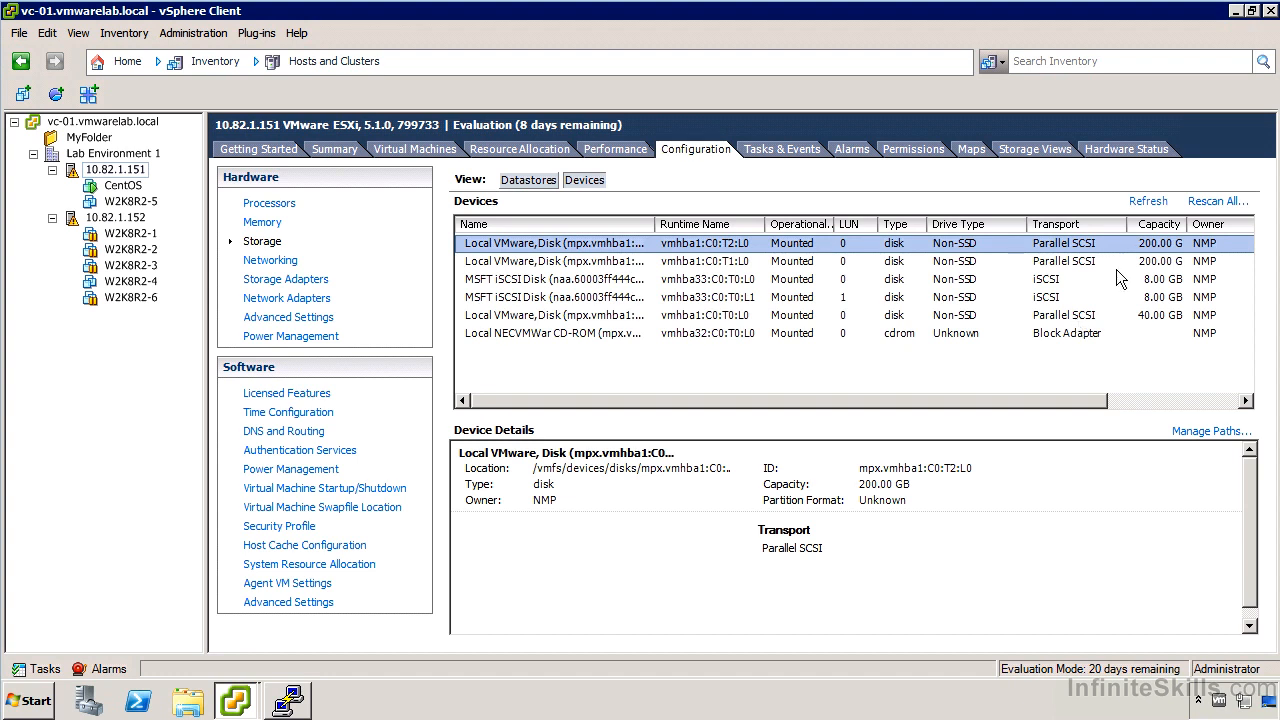
mouse_move(1004, 316)
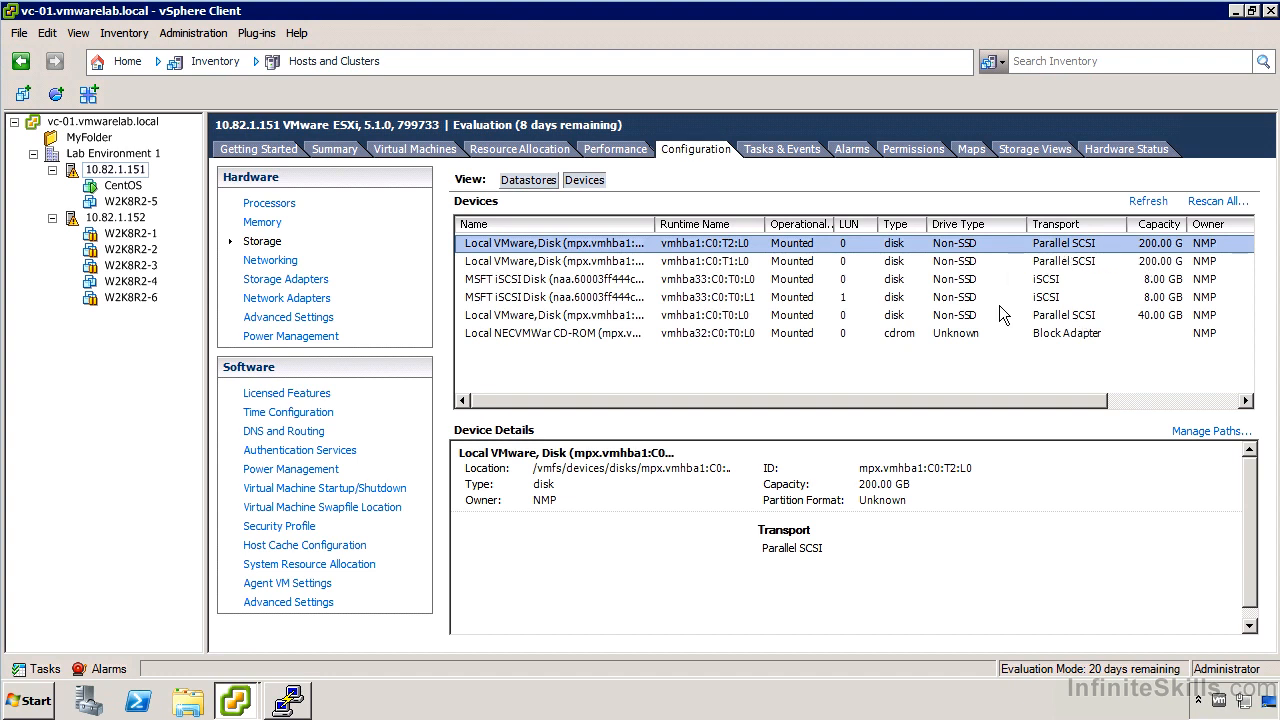
mouse_move(948, 336)
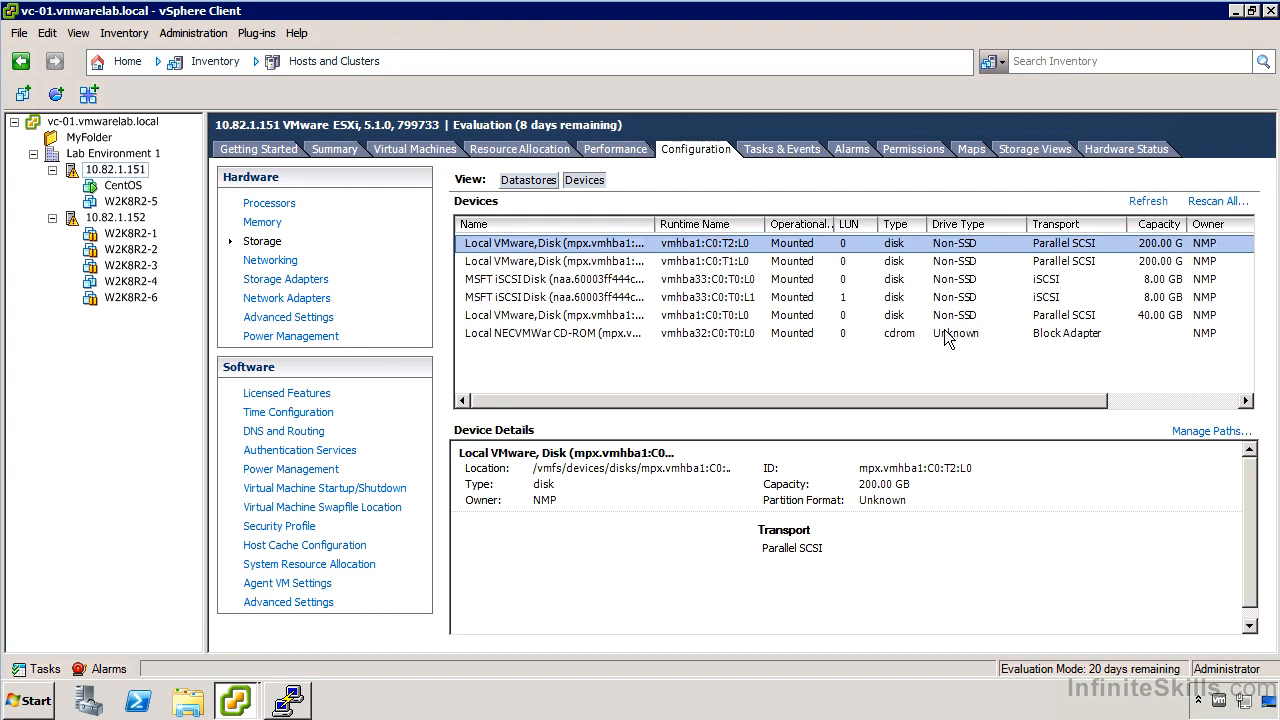
mouse_move(558, 196)
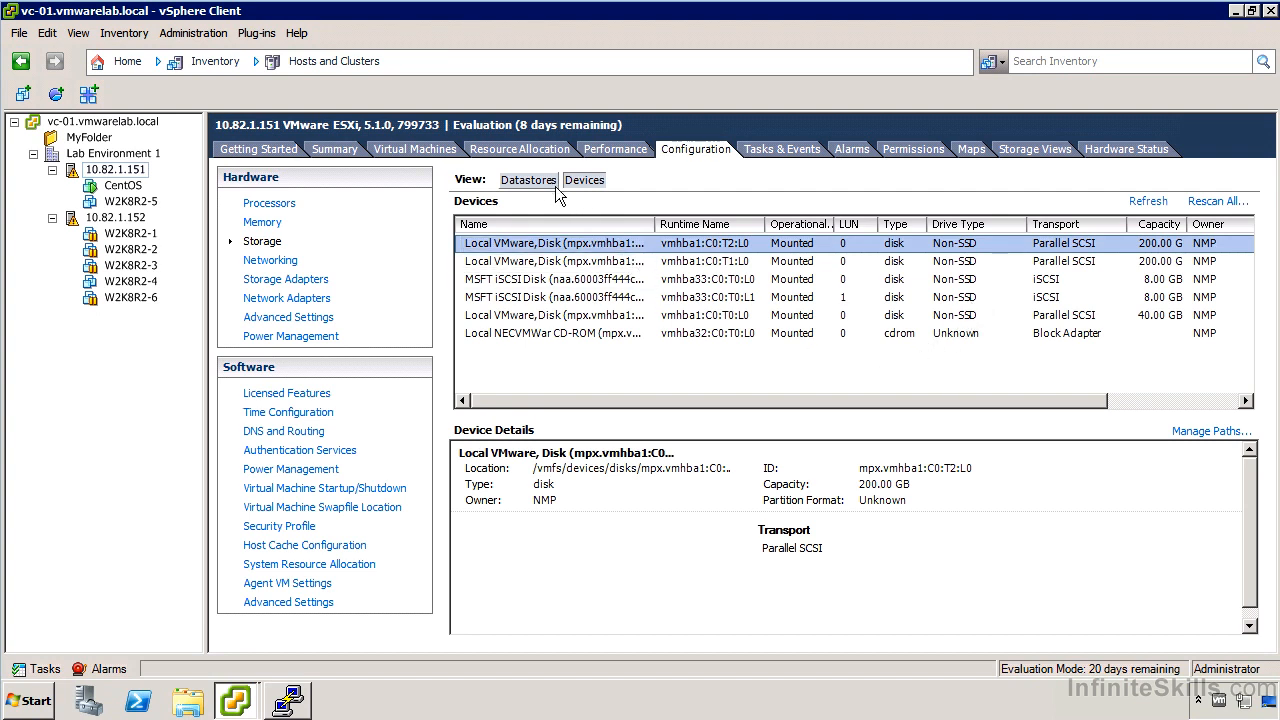
- Return to the datastore list and launch the Add Storage wizard with Disk/LUN chosen
click(528, 180)
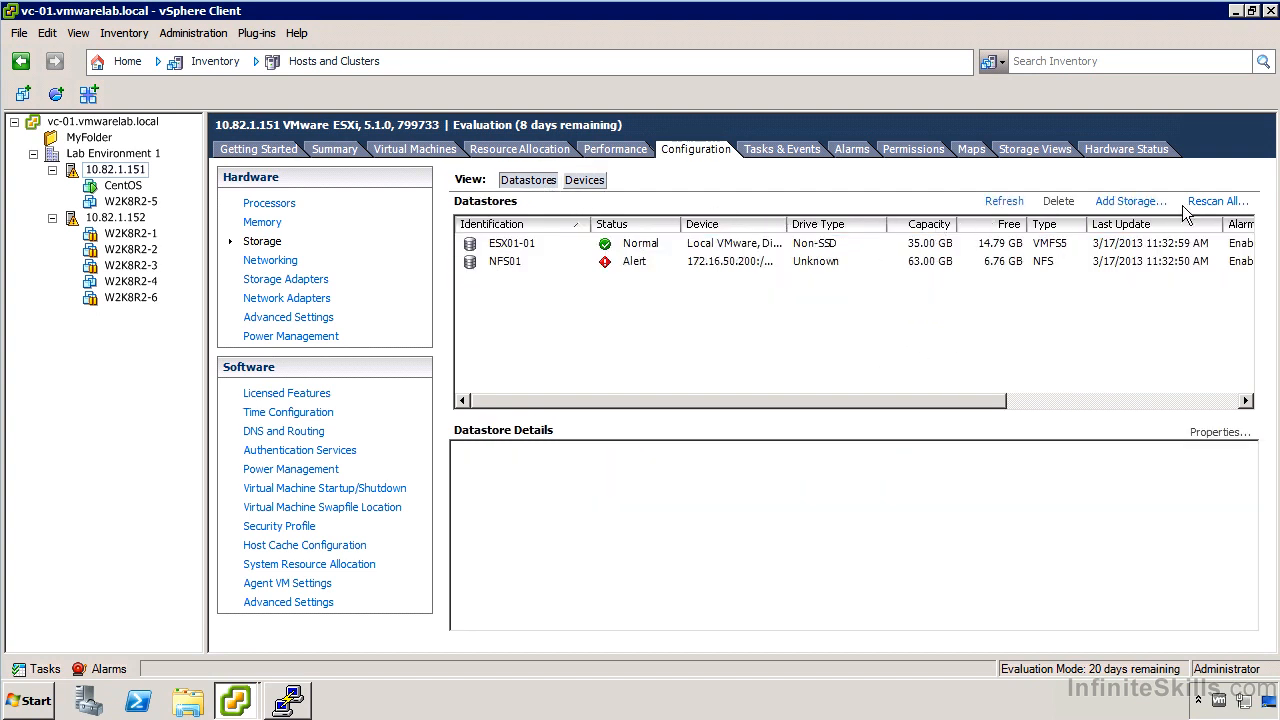
click(1128, 200)
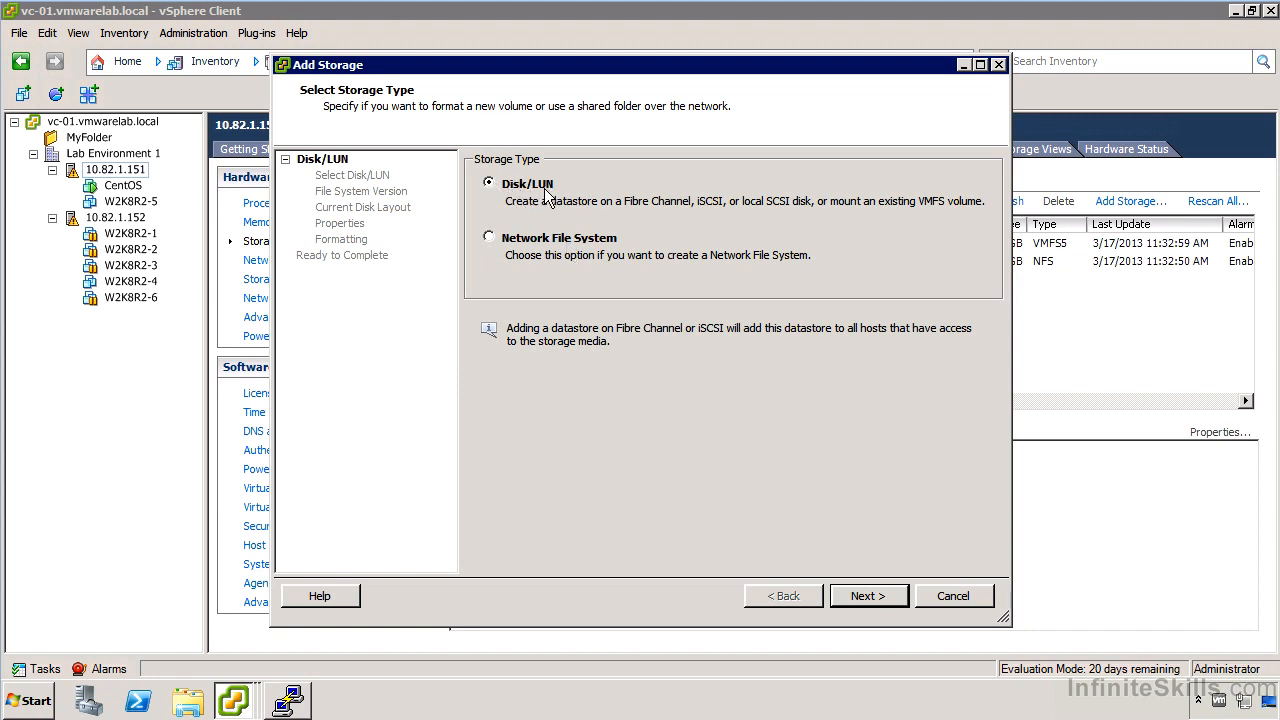
mouse_move(712, 218)
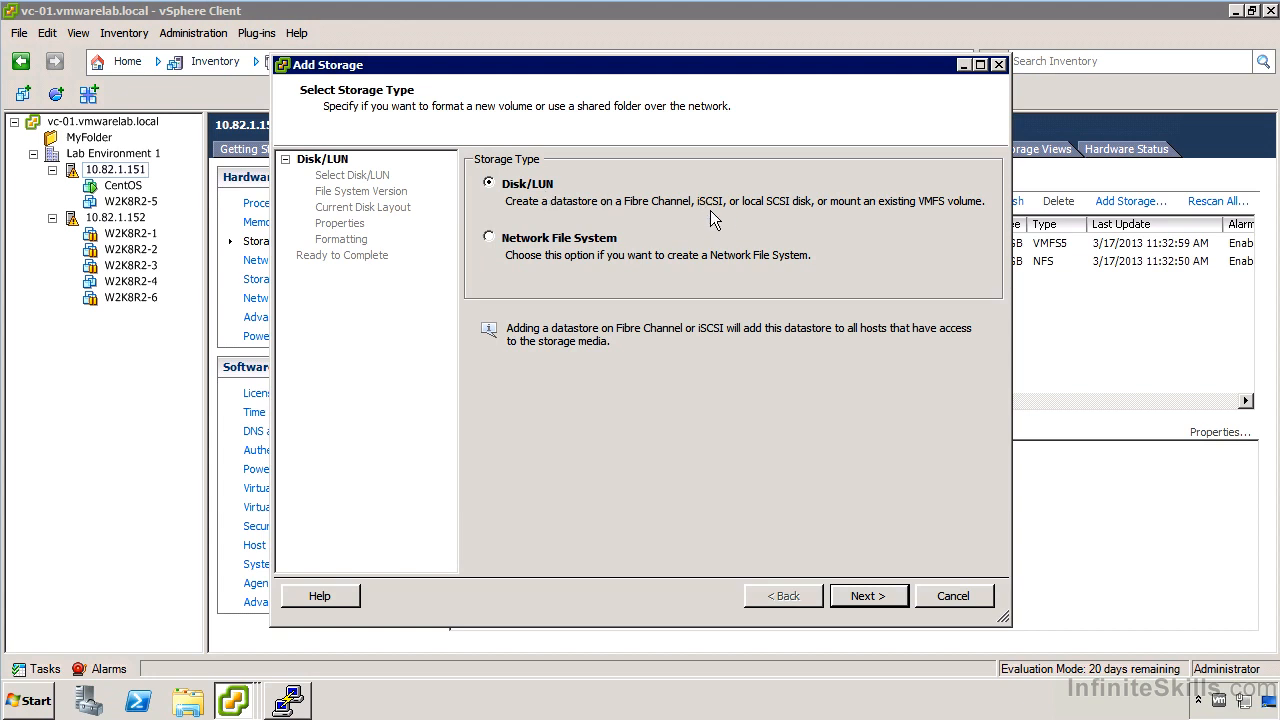
mouse_move(768, 230)
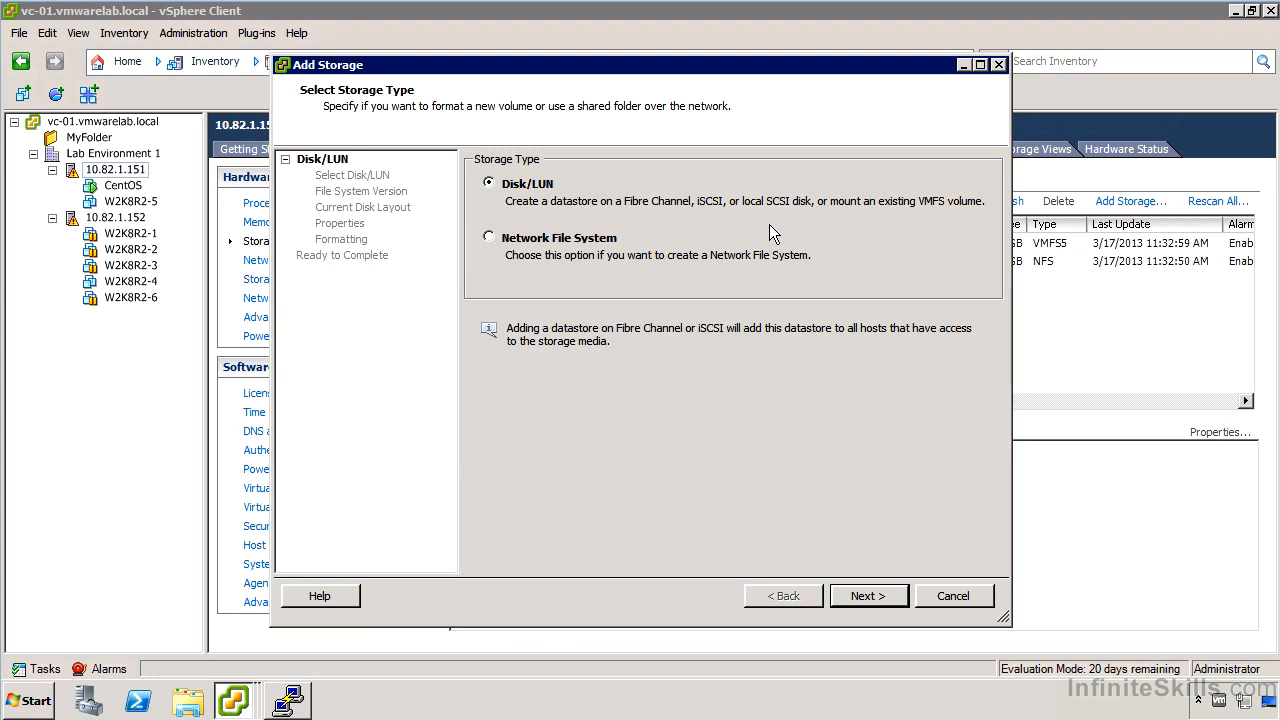
mouse_move(896, 556)
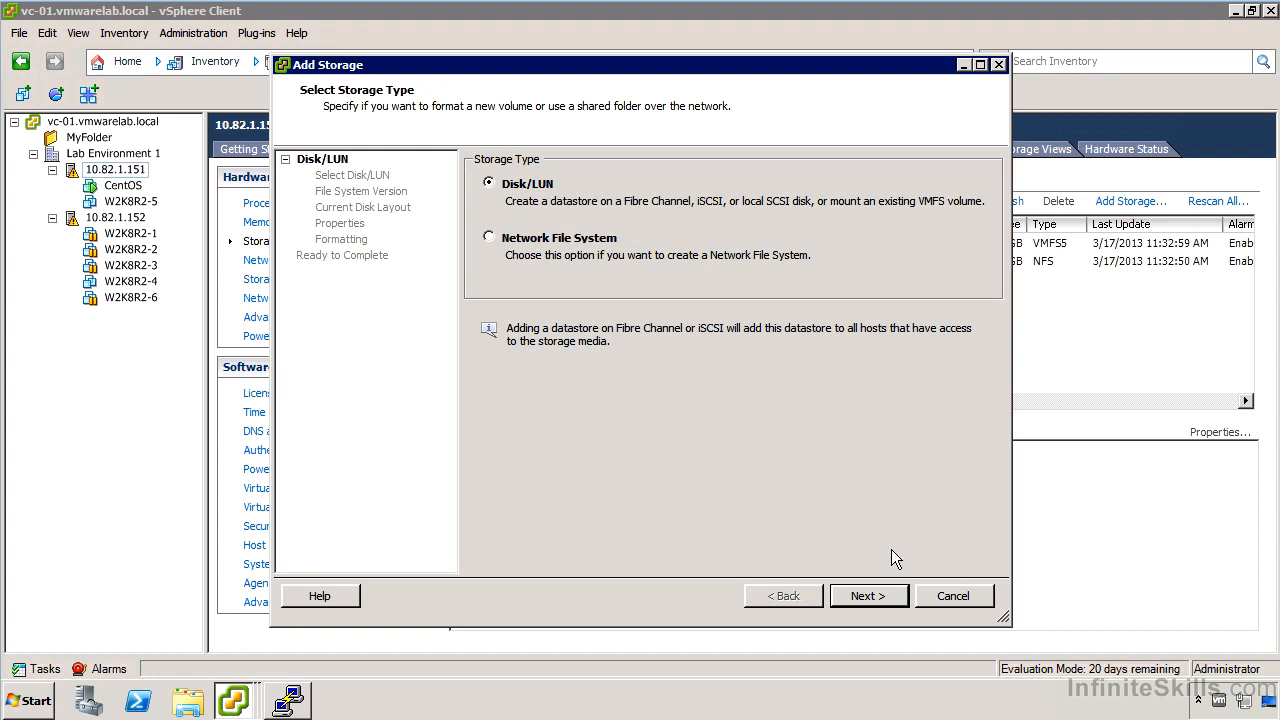
- Keep Disk/LUN and choose the first 200 GB Local VMware Disk vmhba1:C0:T2:L0
click(868, 596)
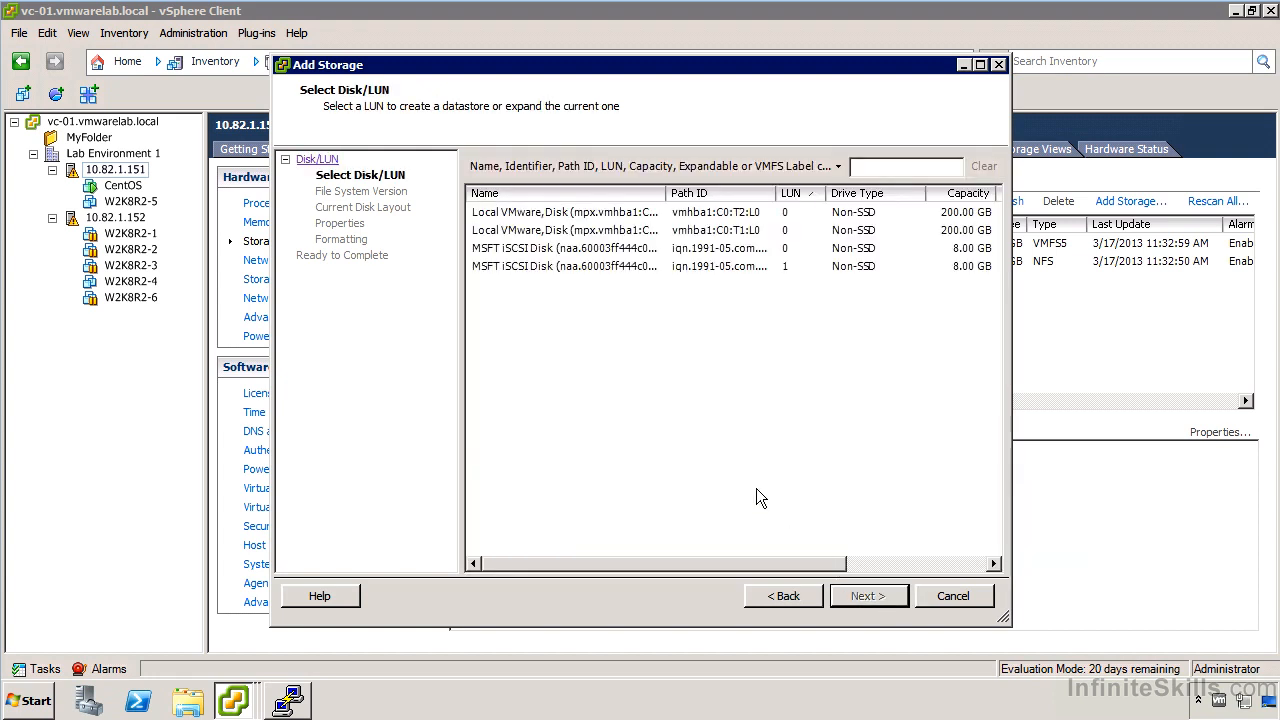
mouse_move(686, 332)
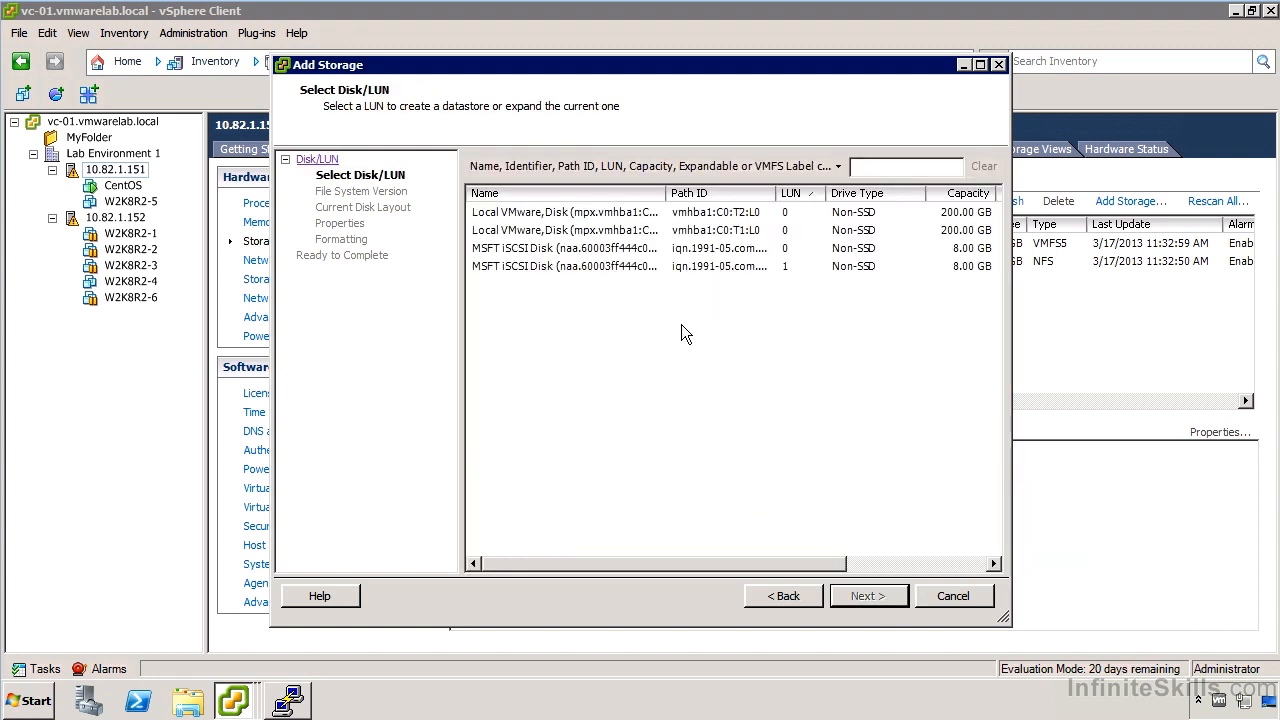
mouse_move(672, 340)
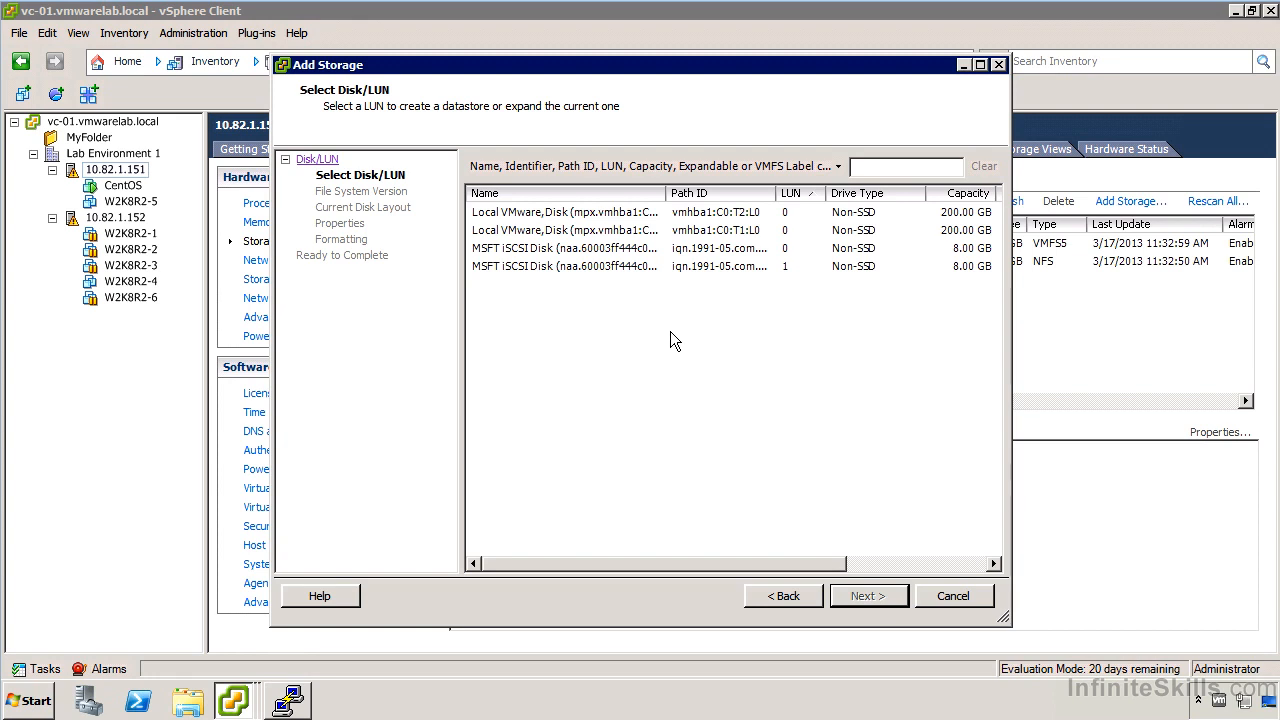
mouse_move(664, 230)
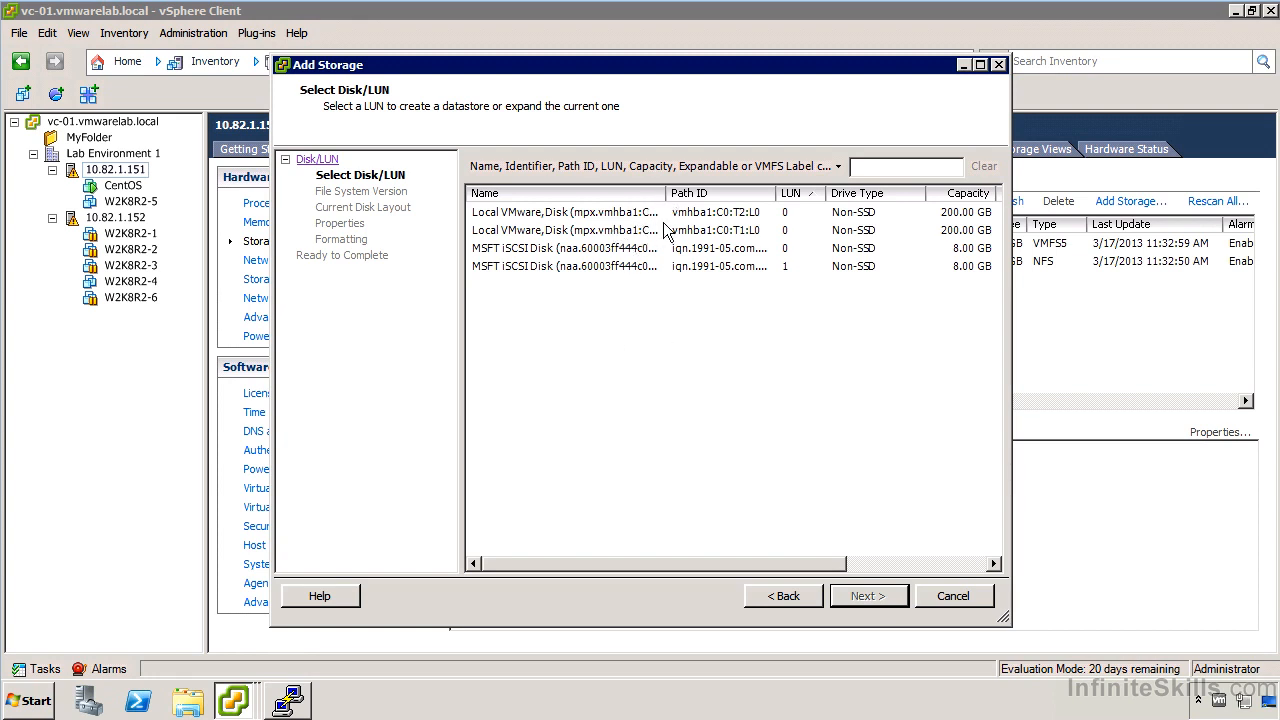
mouse_move(604, 266)
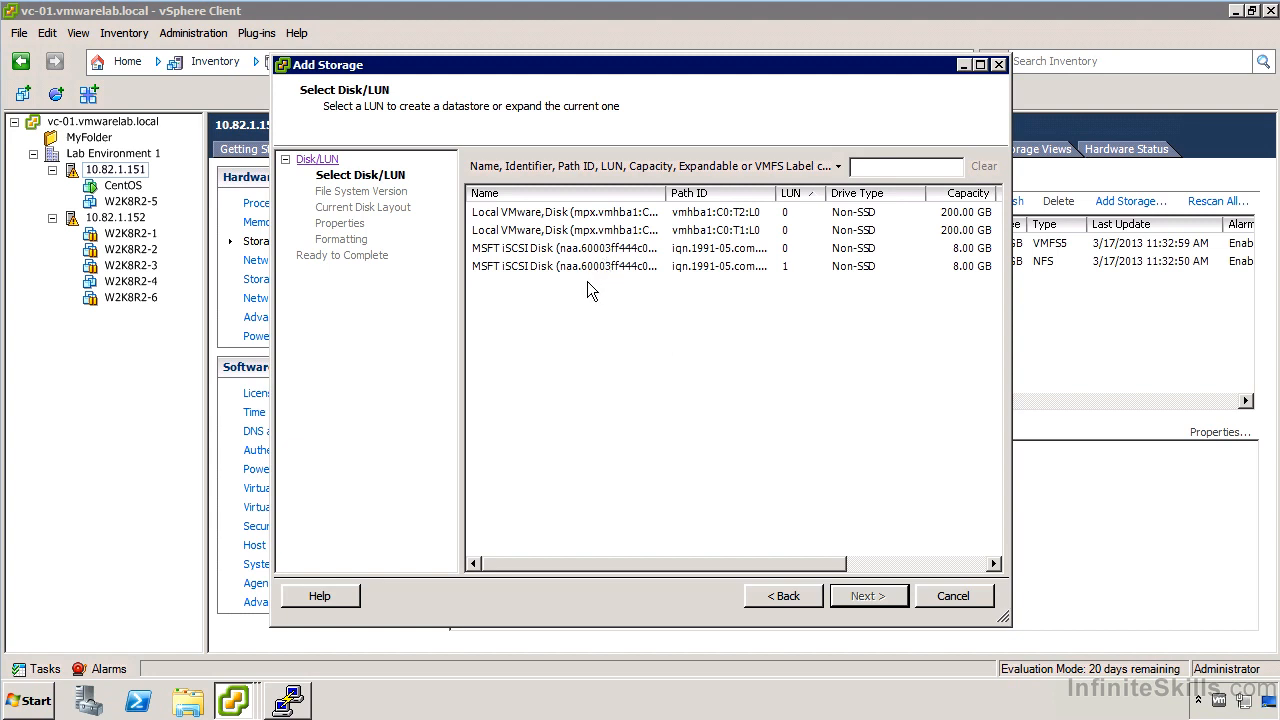
mouse_move(584, 276)
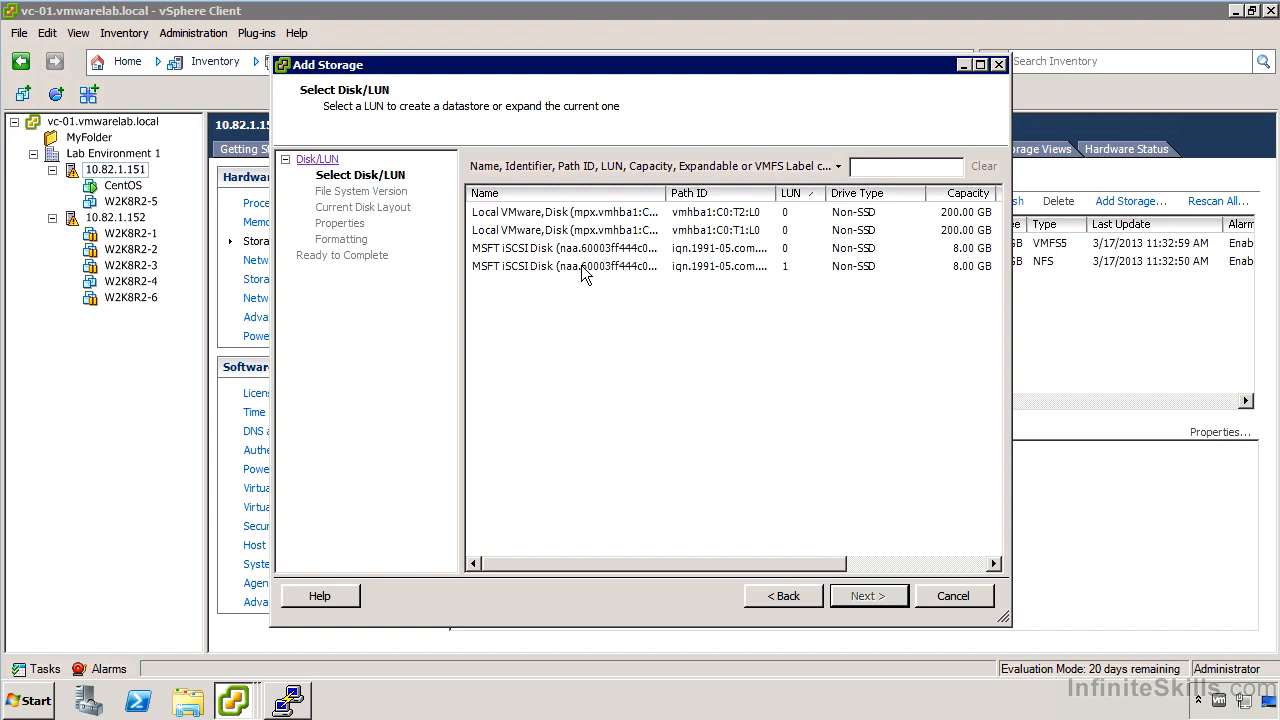
click(564, 212)
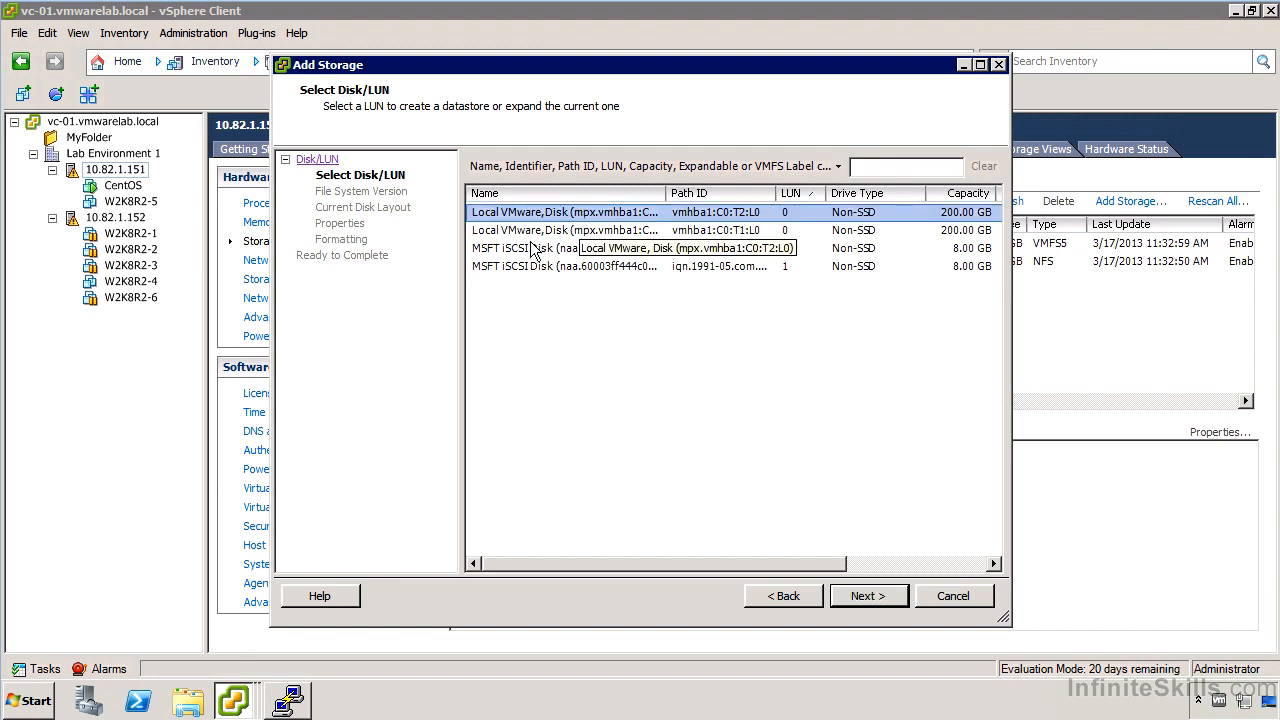
- Advance to the File System Version step, leaving VMFS-5 selected
click(868, 596)
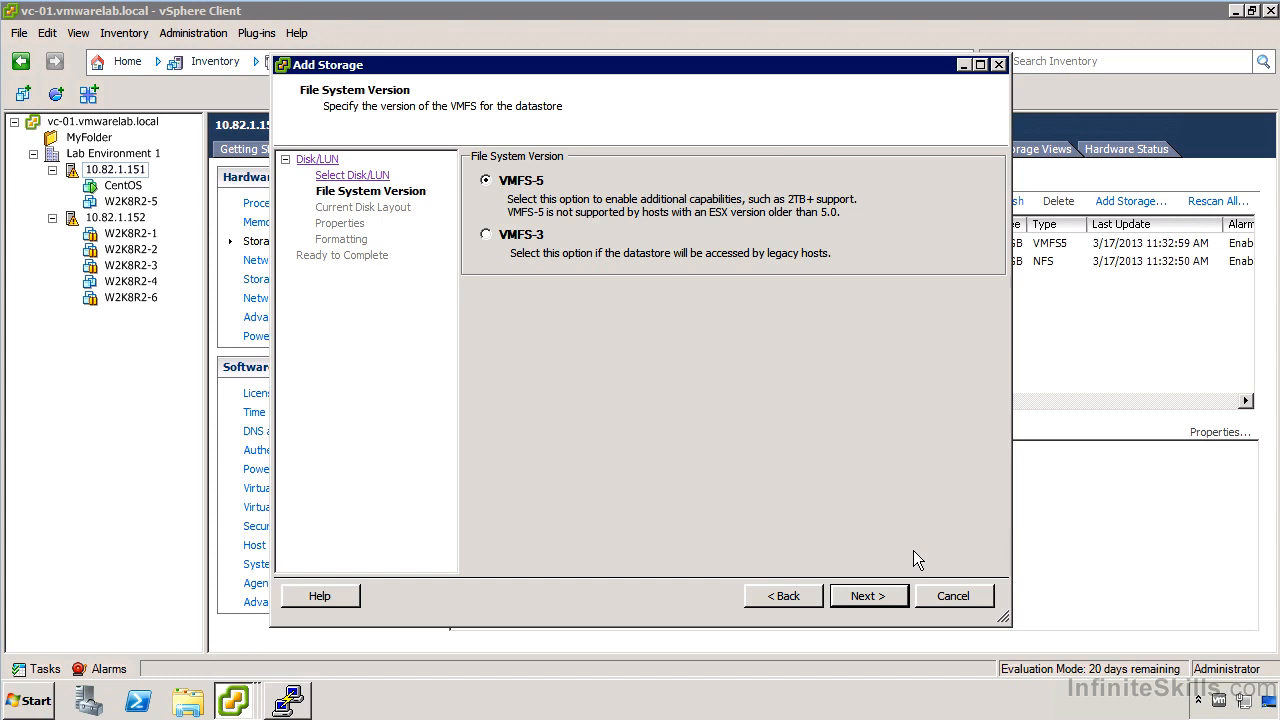
mouse_move(868, 596)
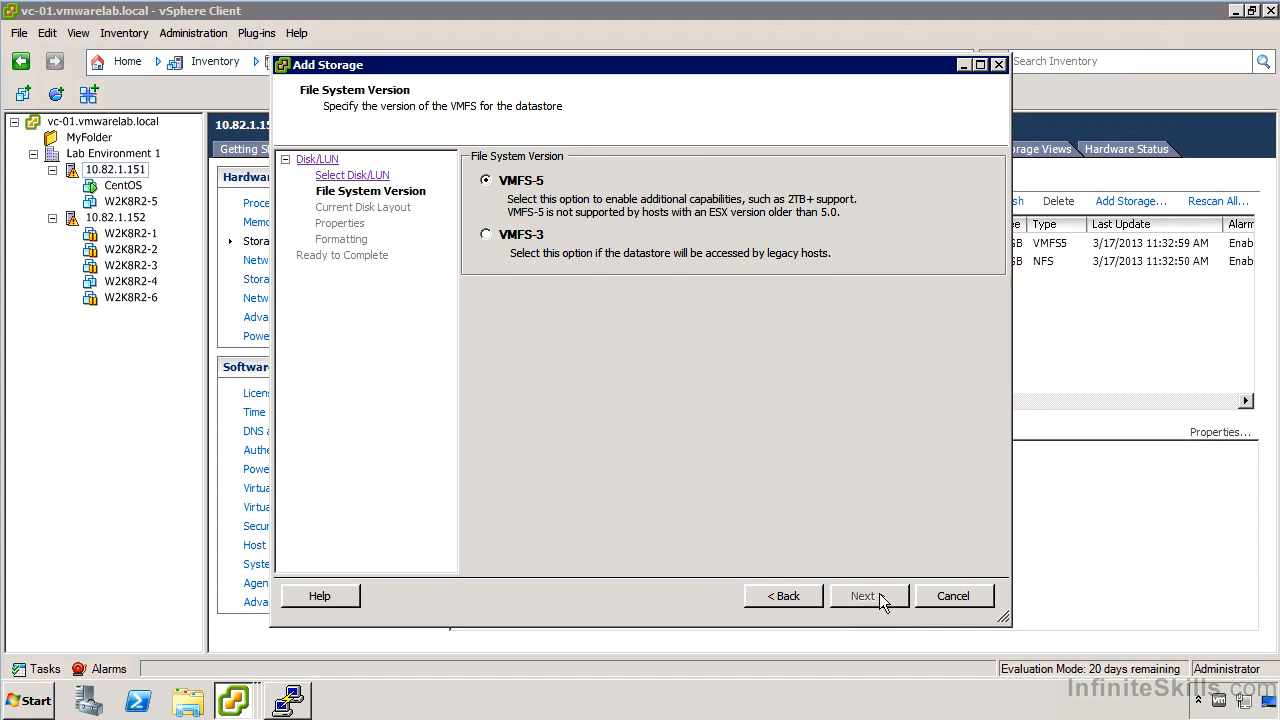
- Keep VMFS-5 and accept one partition on the blank 200 GB disk, reaching the properties step
click(868, 596)
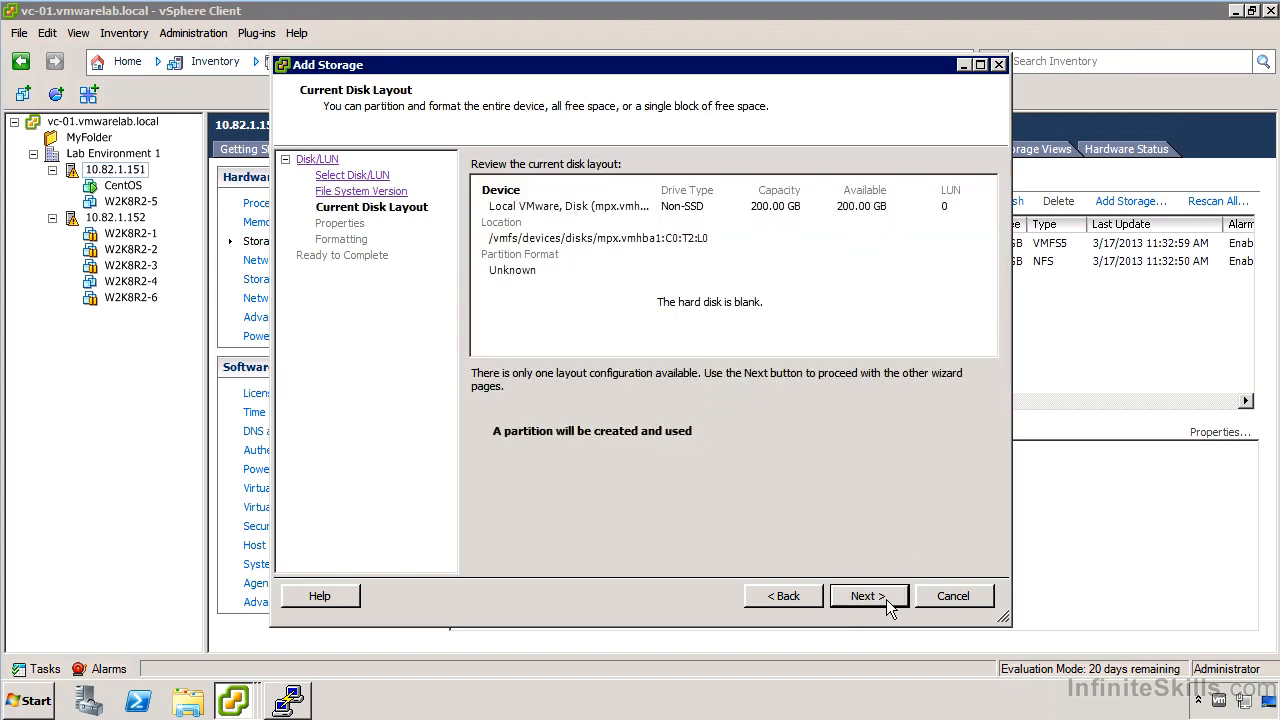
mouse_move(812, 578)
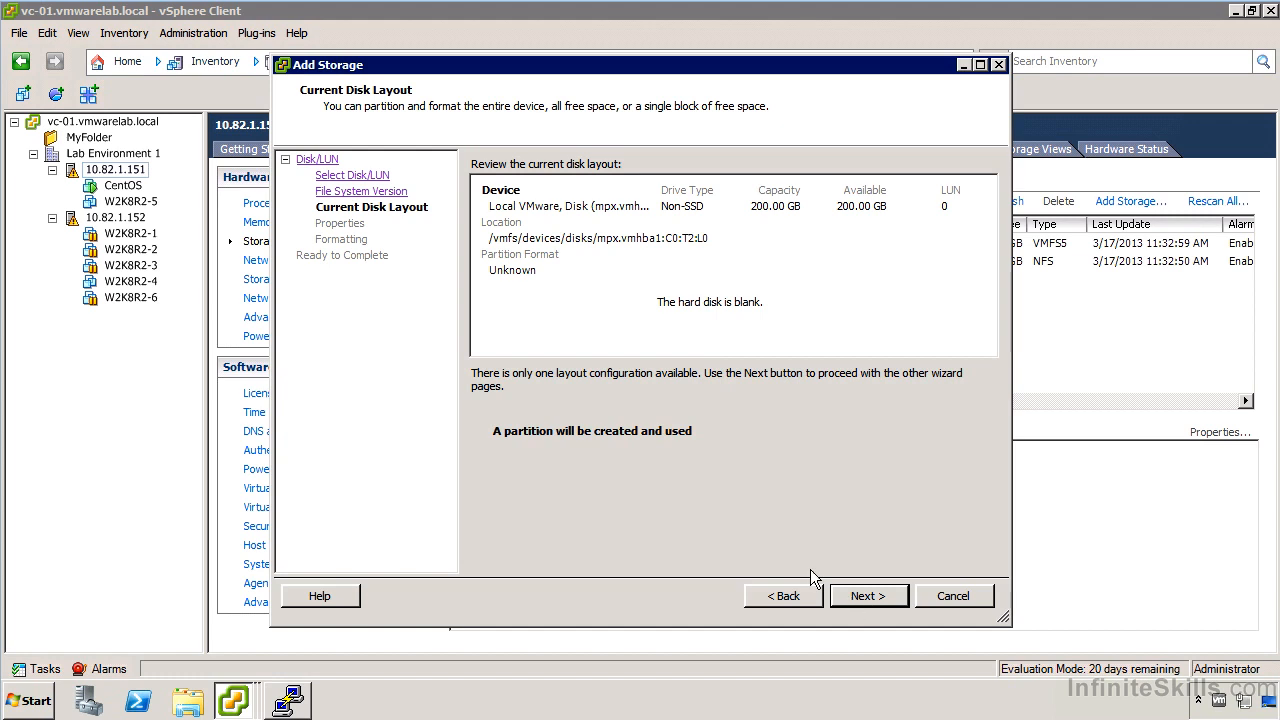
mouse_move(672, 326)
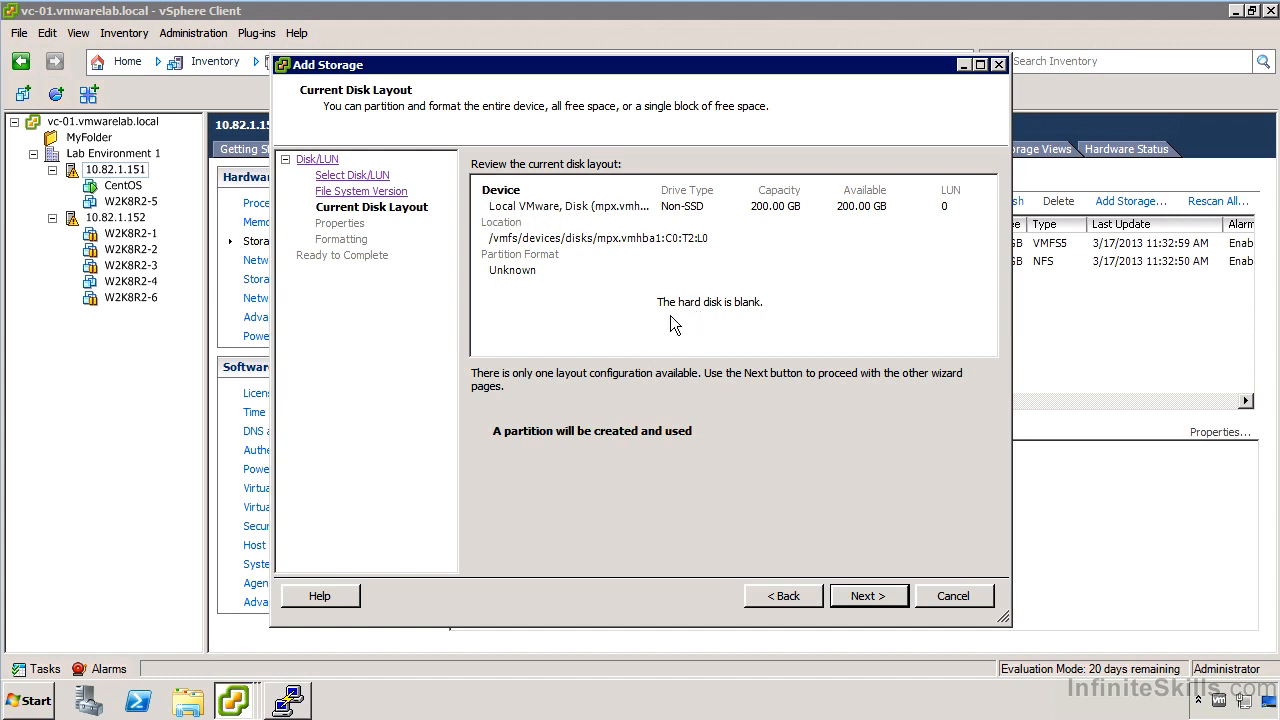
mouse_move(660, 322)
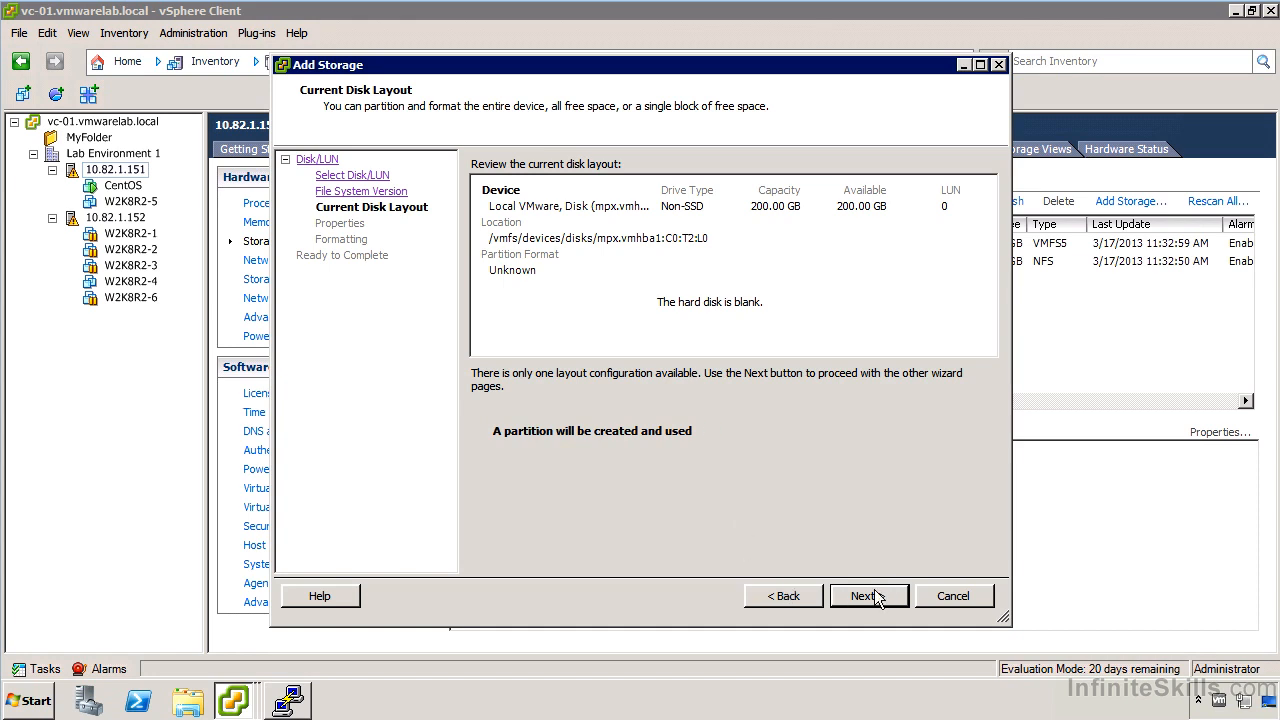
click(864, 596)
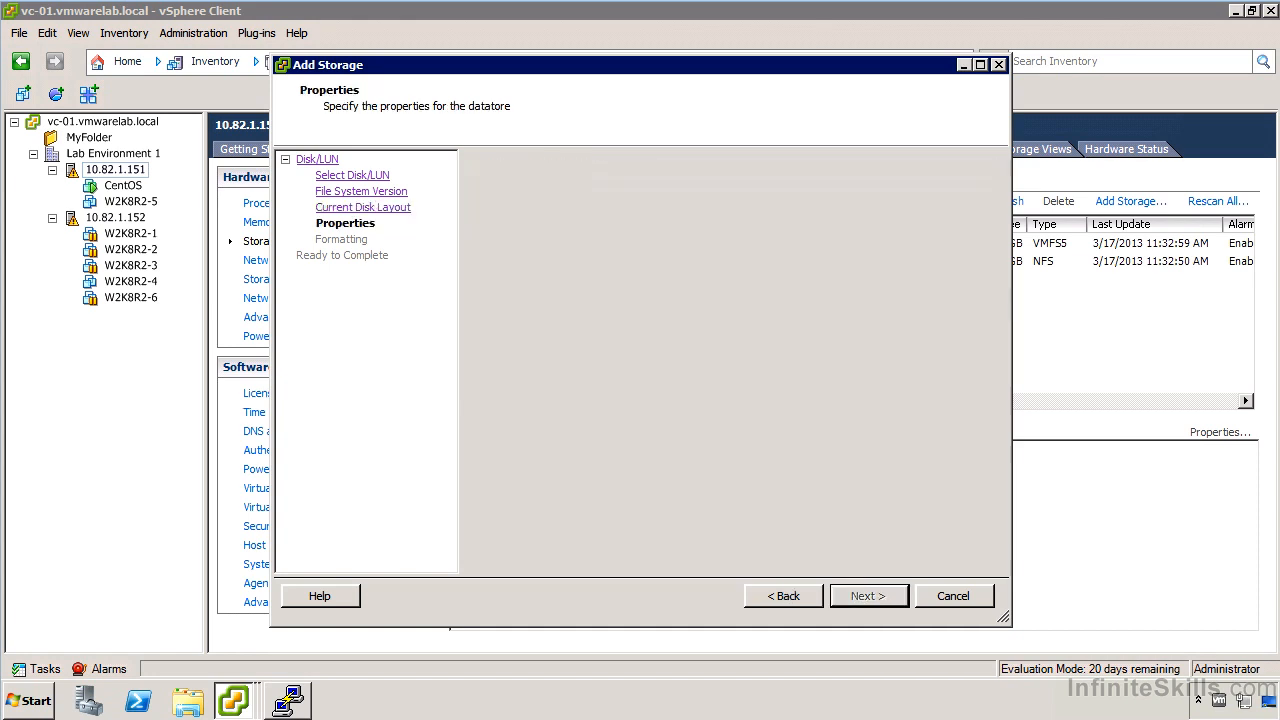
- Name the datastore ESX01-02 and keep Maximum available space for all 200 GB
click(868, 596)
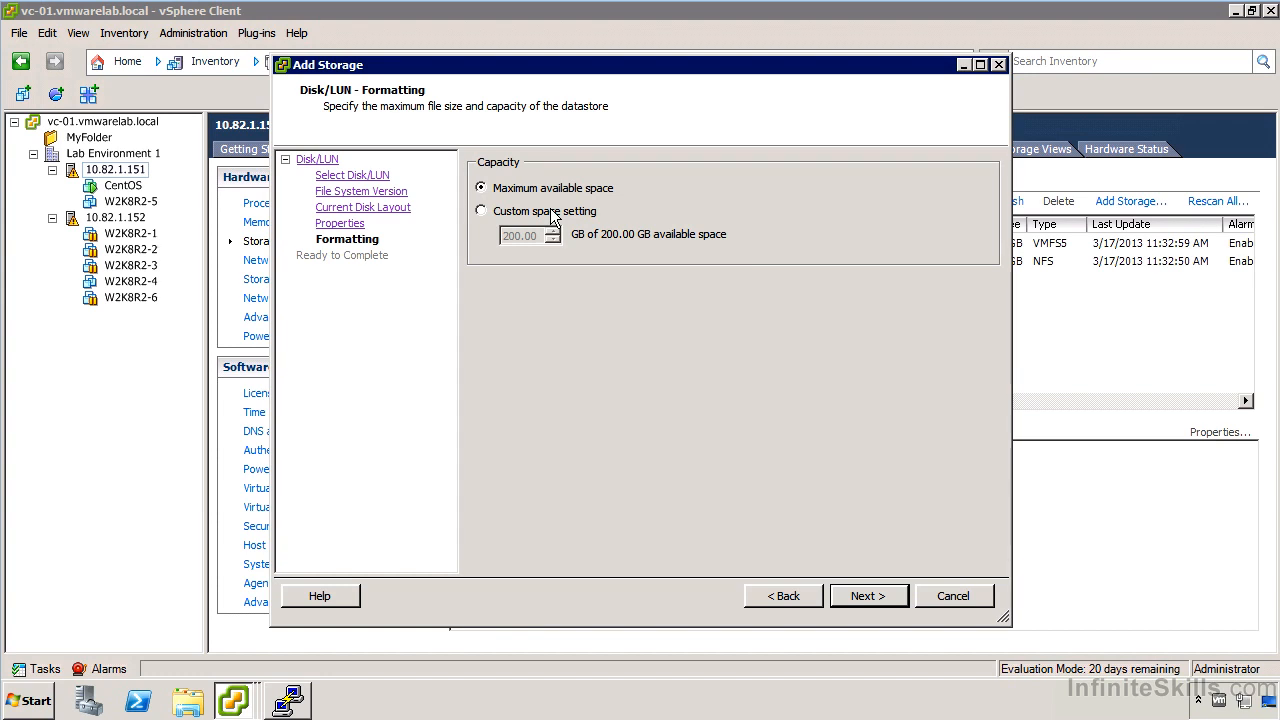
mouse_move(500, 182)
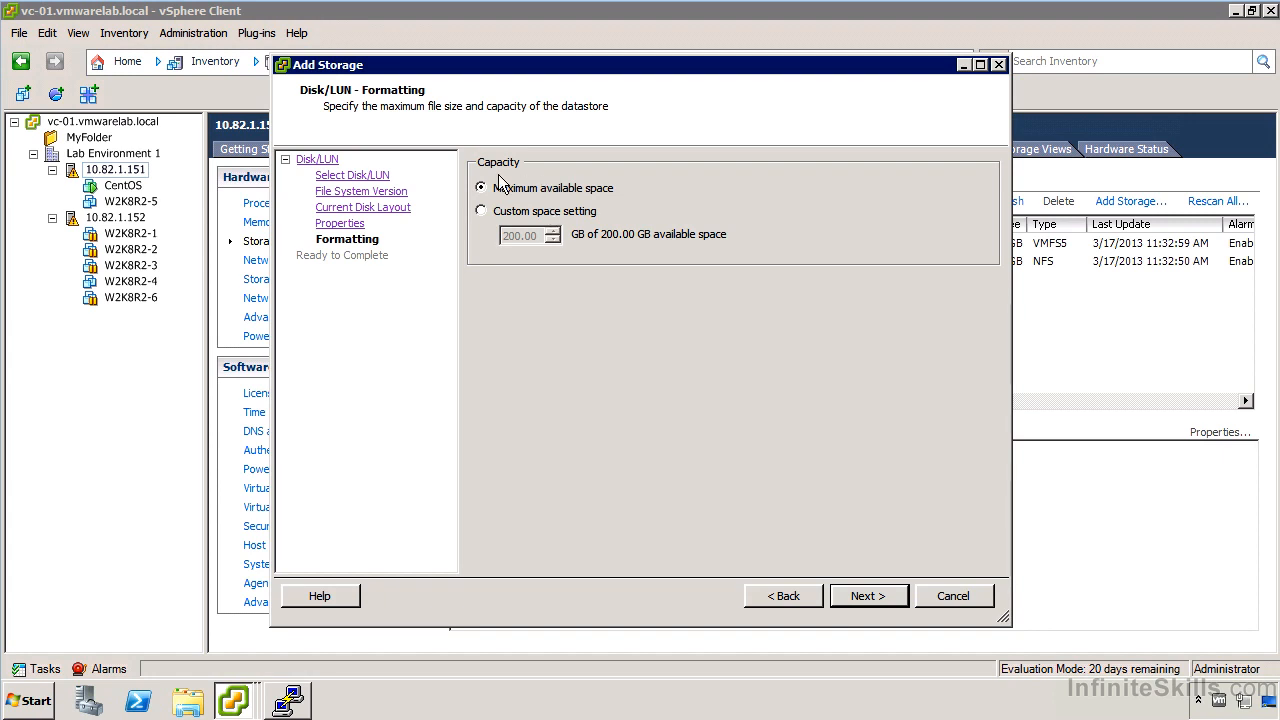
- Review the summary and finish, so ESX01-02 shows as a 200 GB VMFS5 datastore in Normal status
click(868, 596)
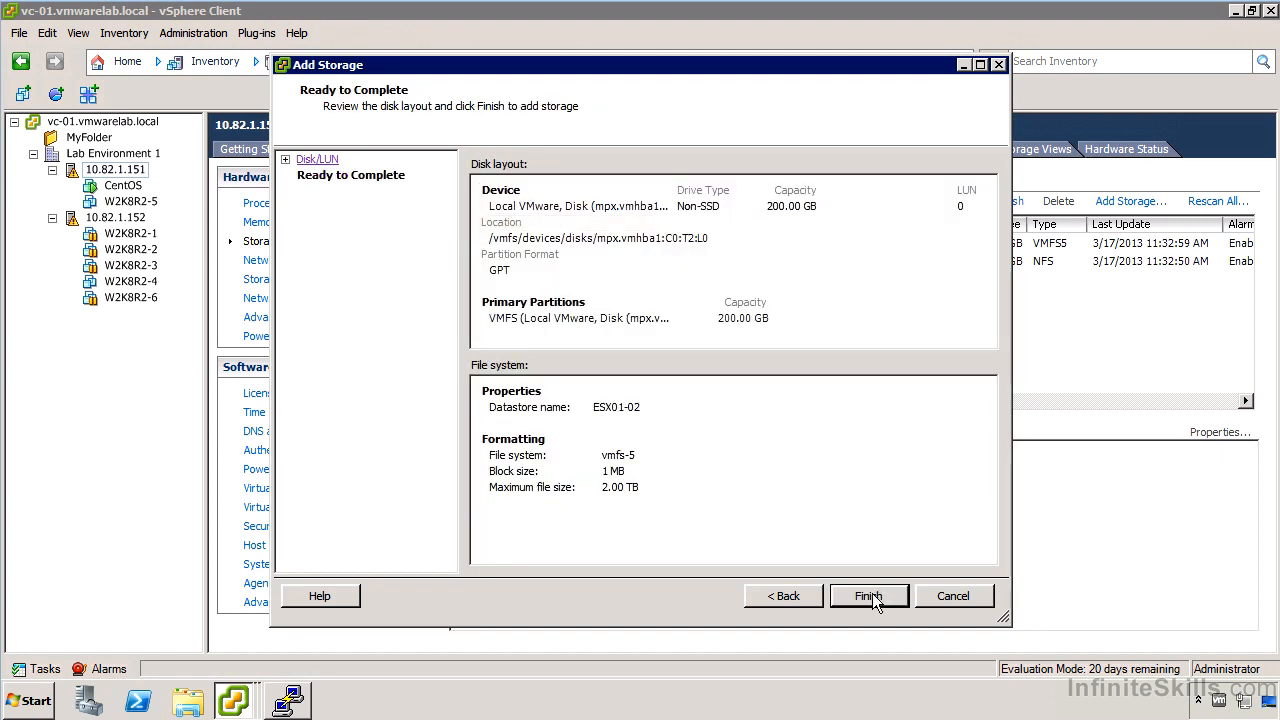
click(868, 596)
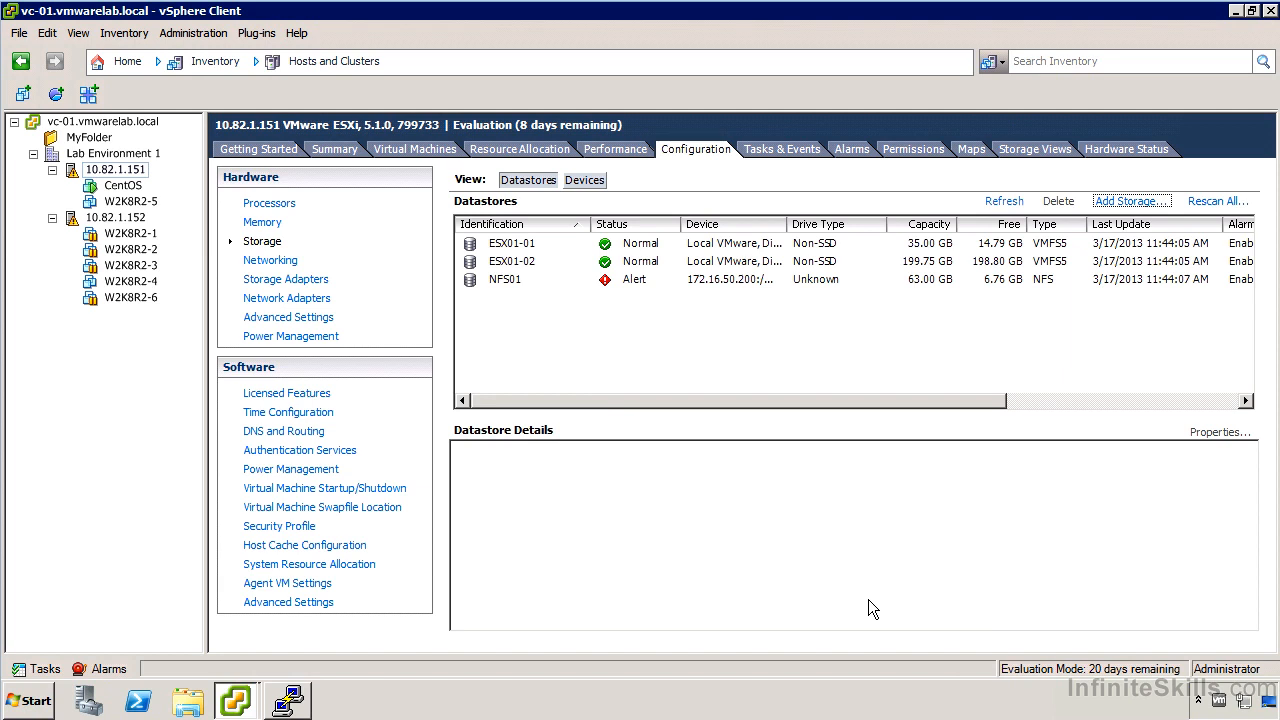
mouse_move(928, 418)
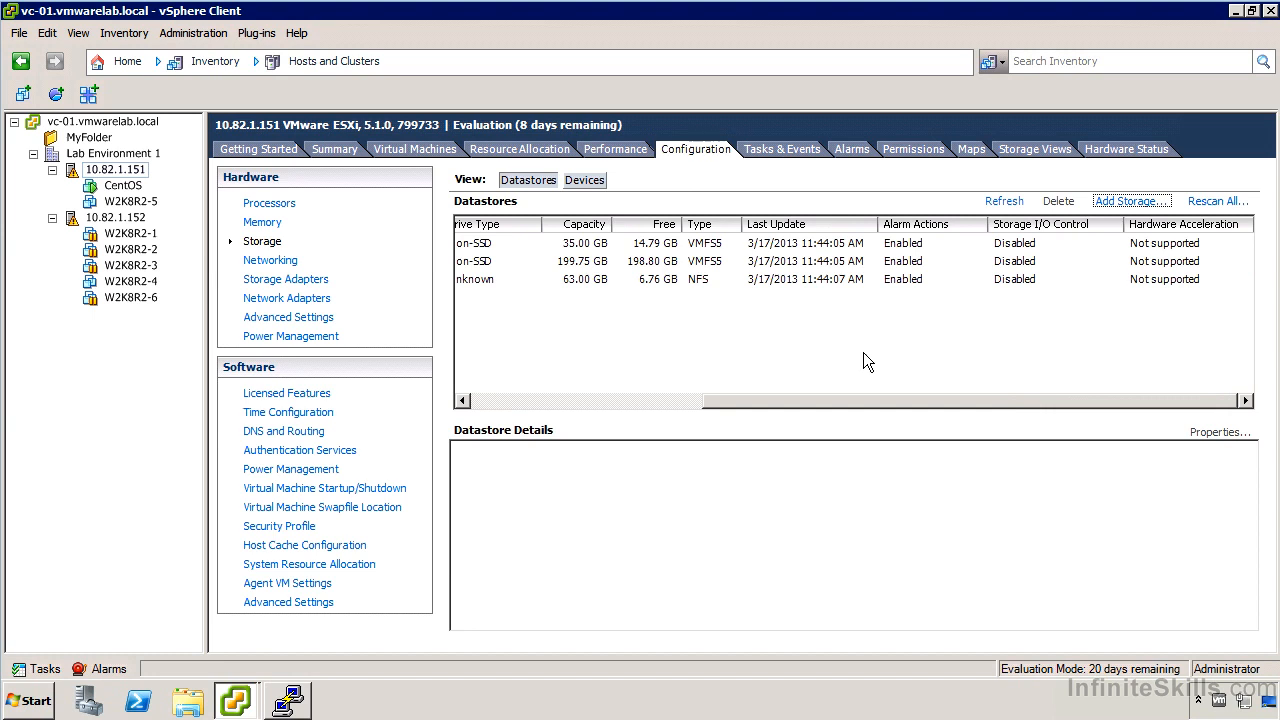
mouse_move(1210, 244)
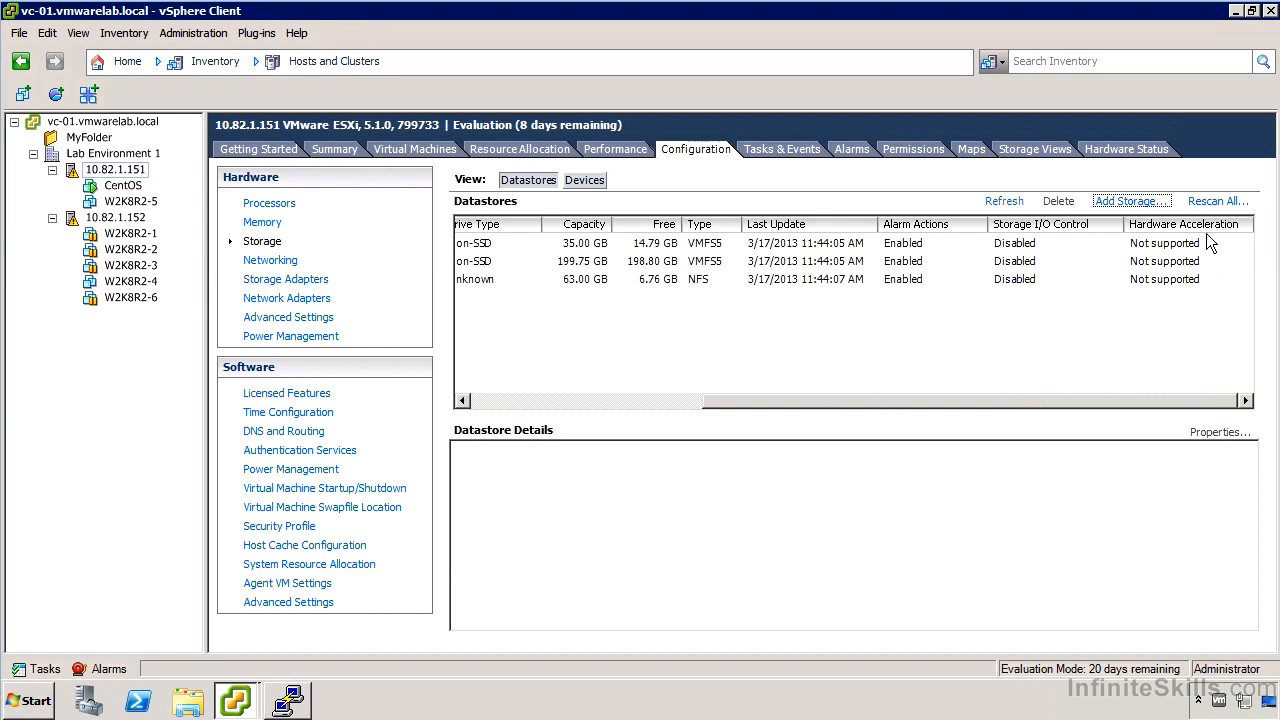
mouse_move(1212, 312)
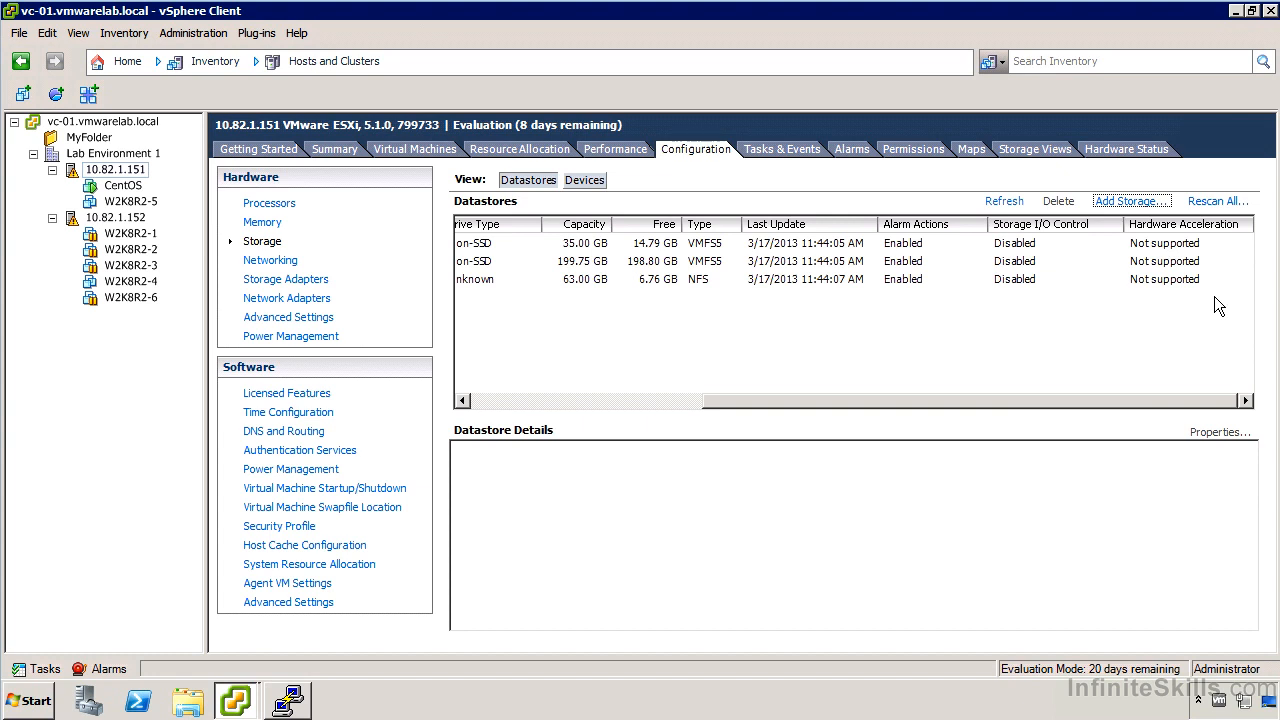
click(1004, 200)
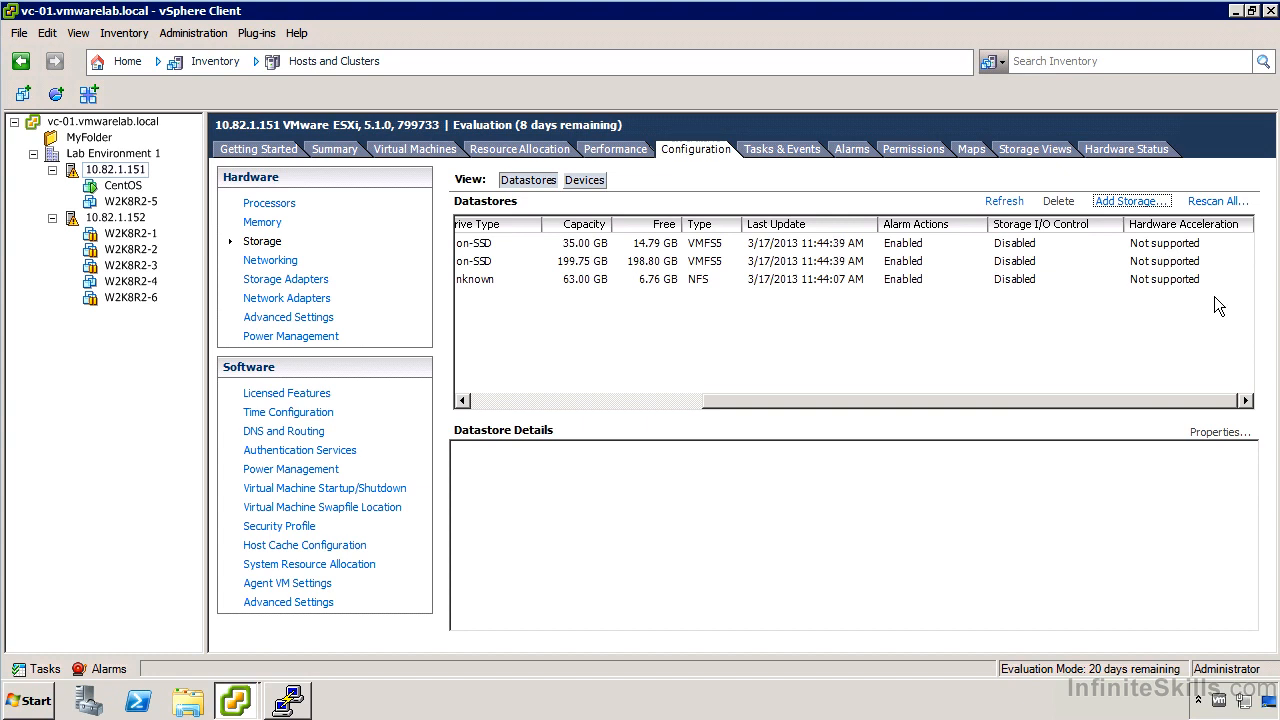
mouse_move(1016, 348)
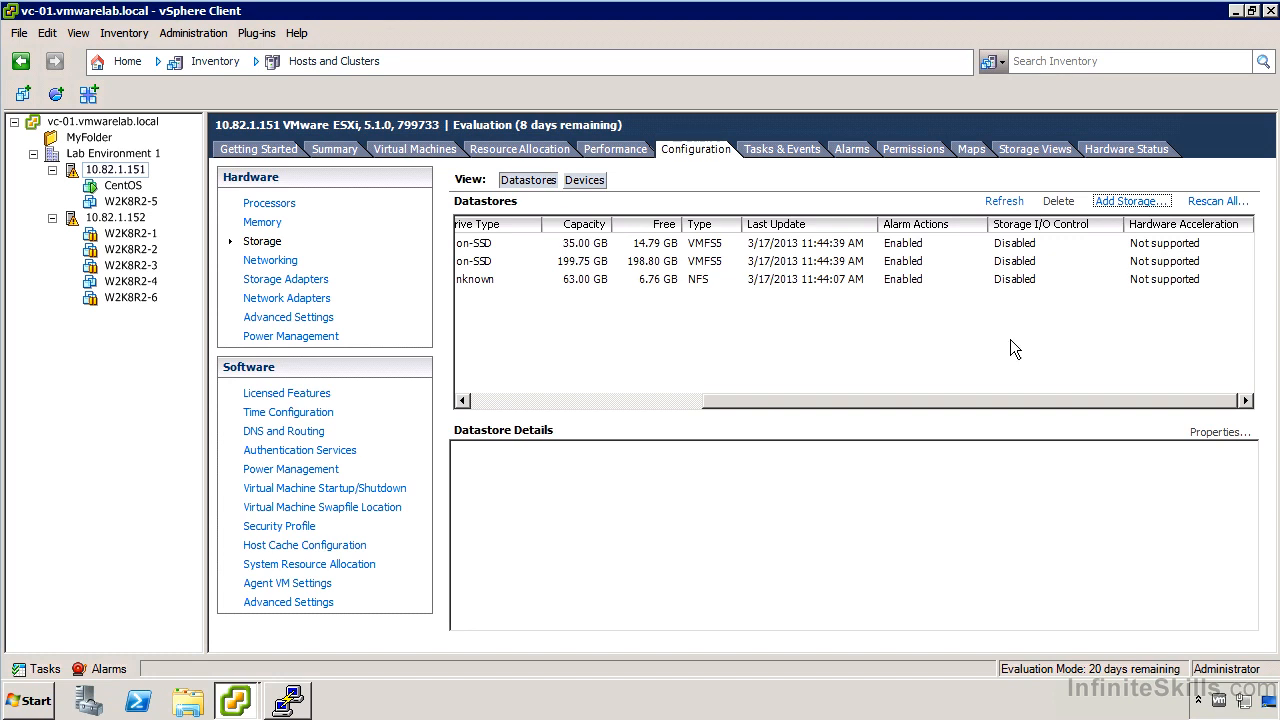
mouse_move(650, 400)
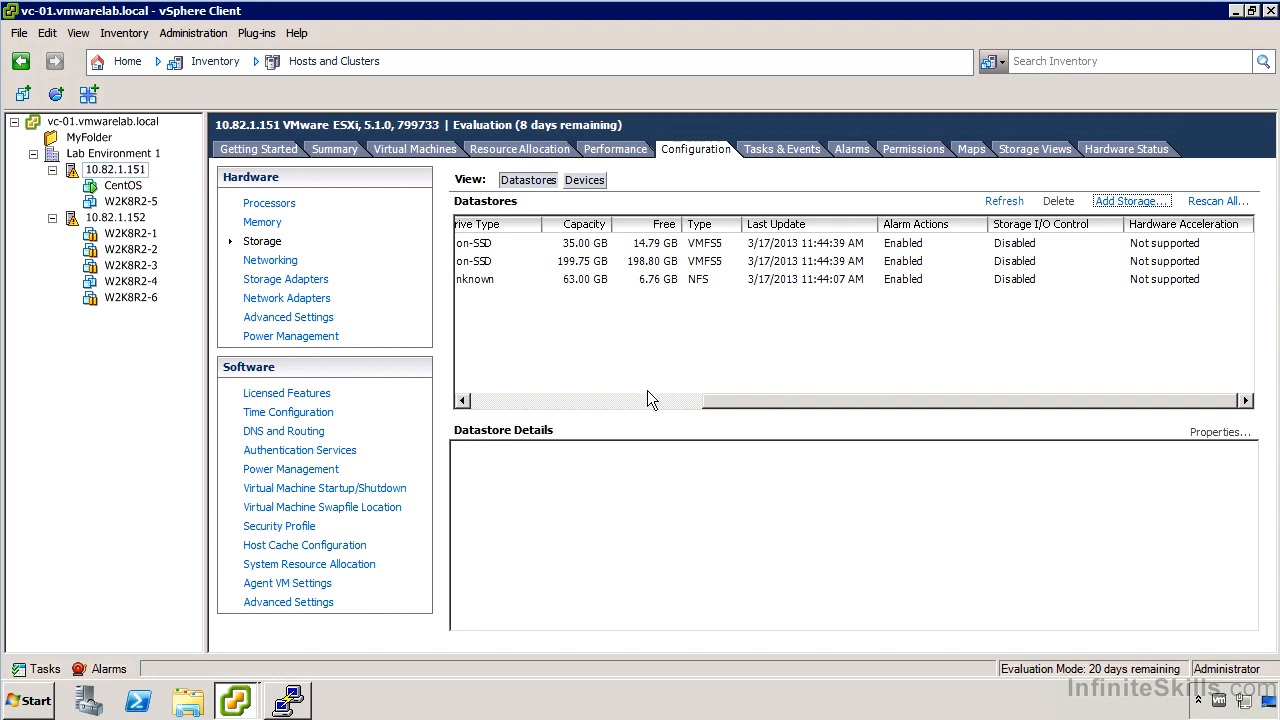
- Browse the empty ESX01-02 datastore, then return to its details showing 199.75 GB capacity, 198.80 GB free
click(512, 260)
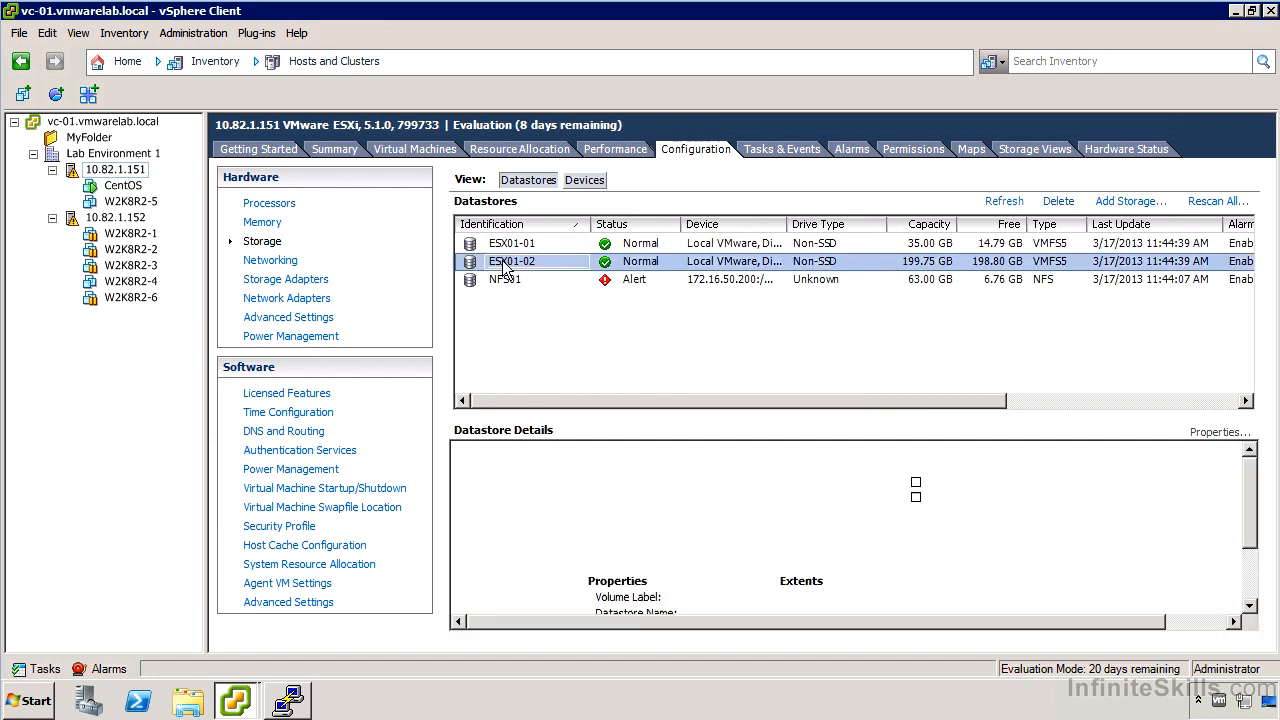
right_click(512, 260)
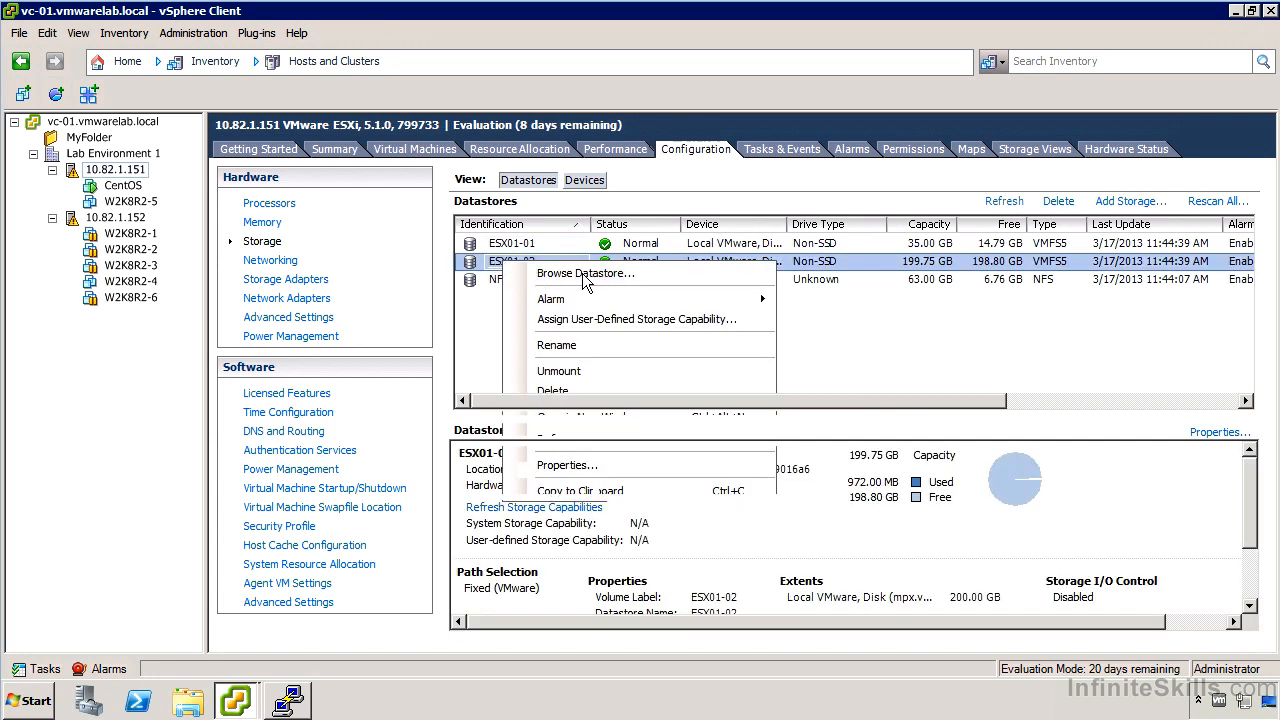
click(584, 272)
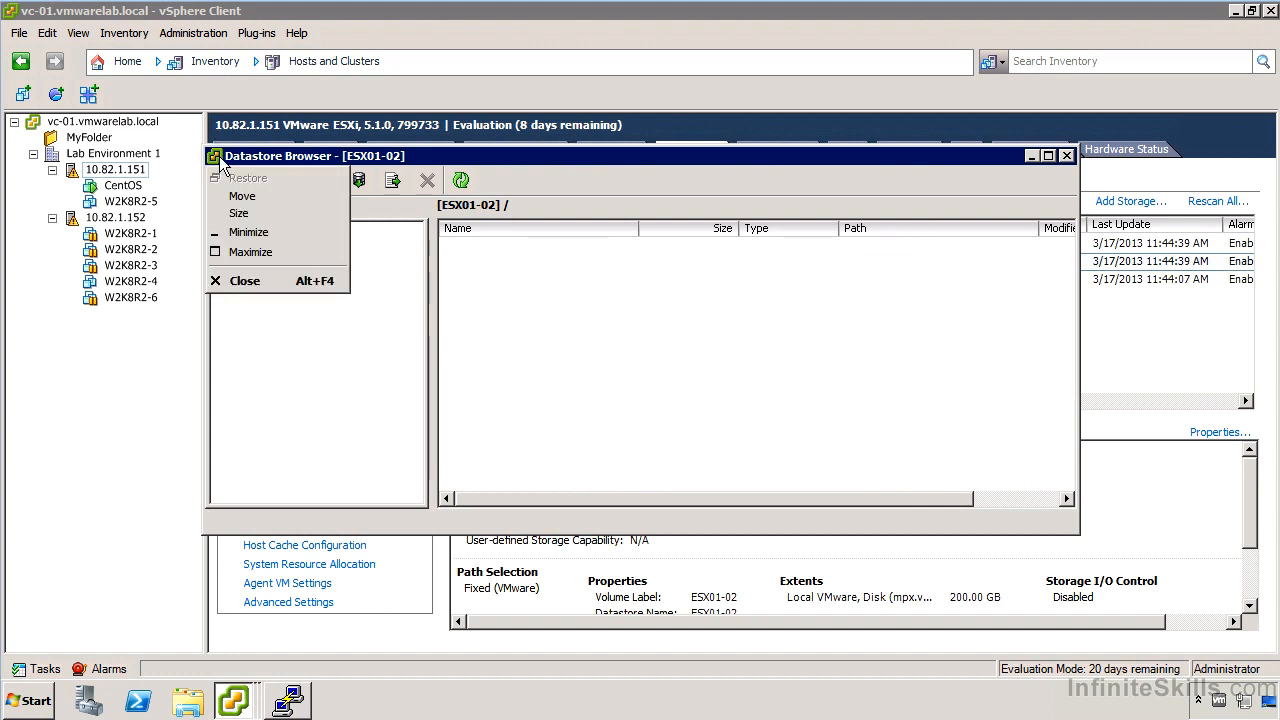
click(244, 280)
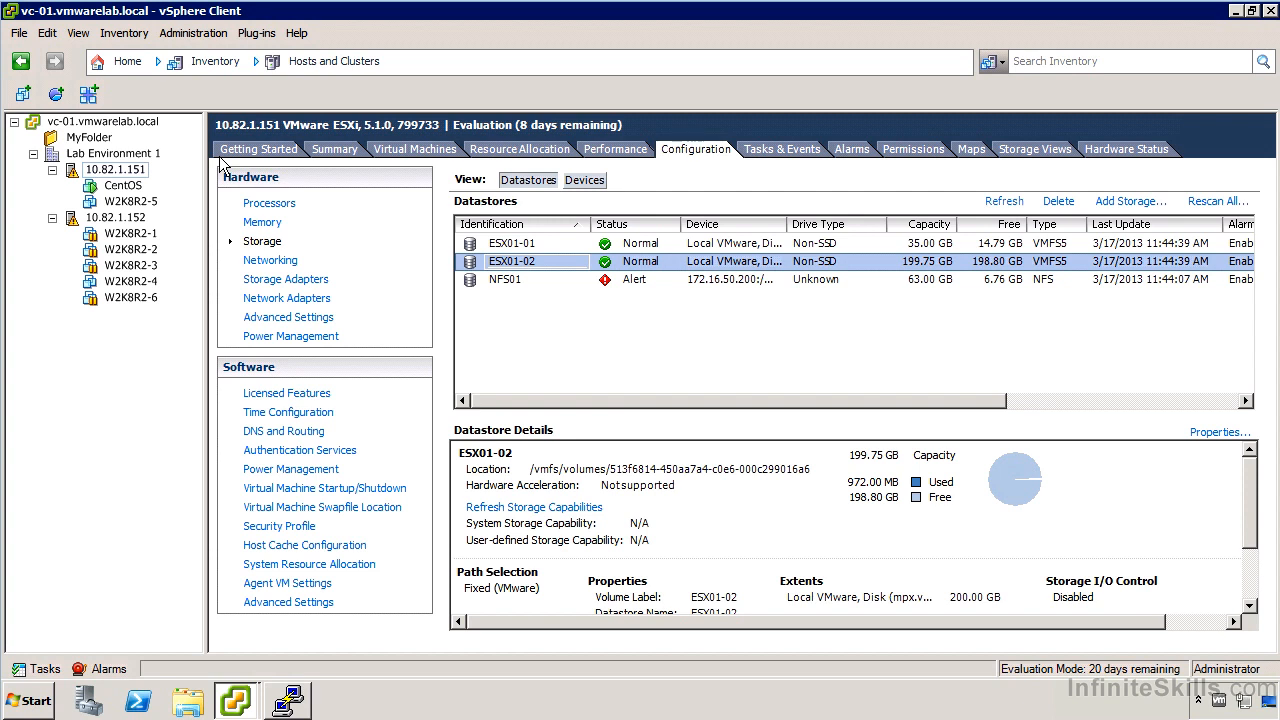
right_click(512, 260)
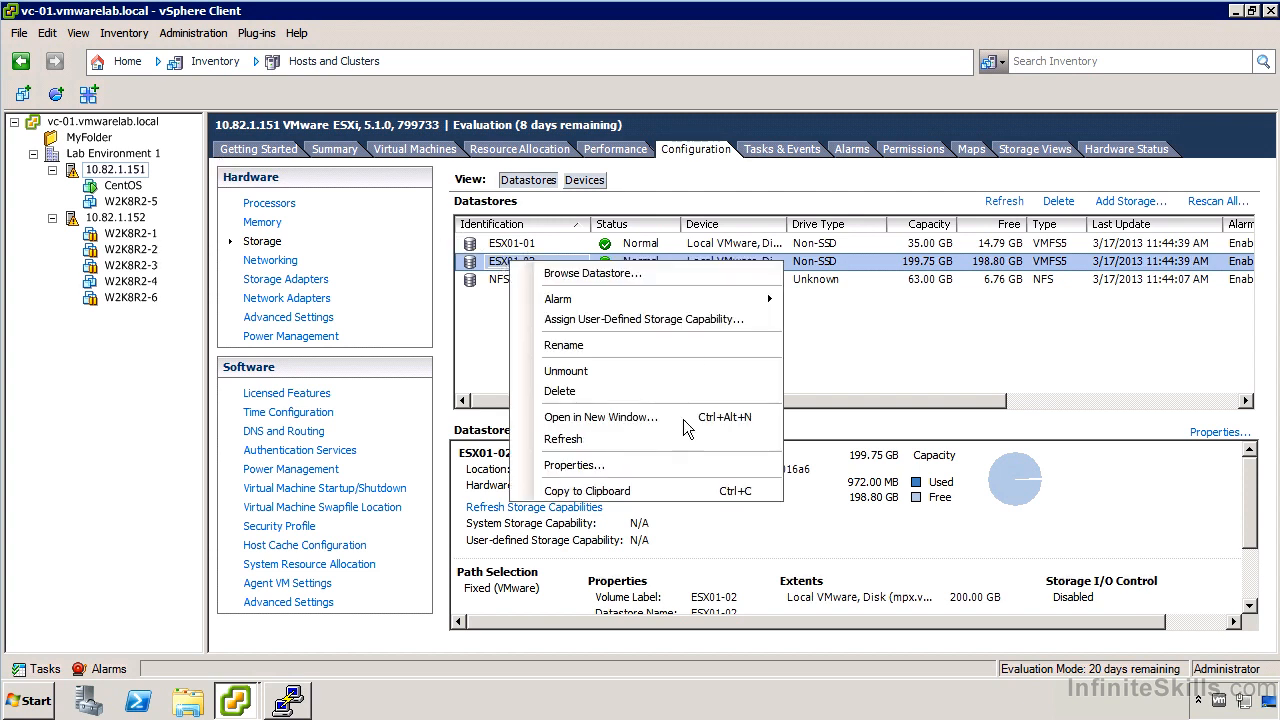
click(572, 464)
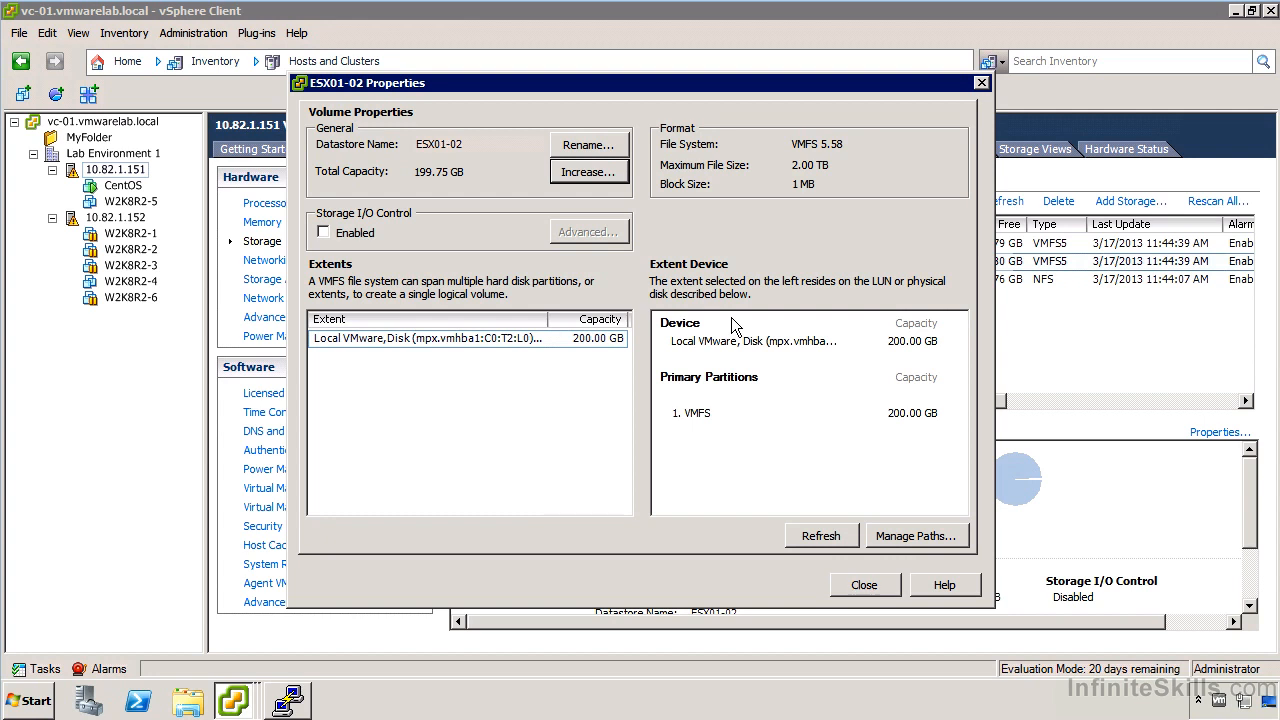
mouse_move(720, 326)
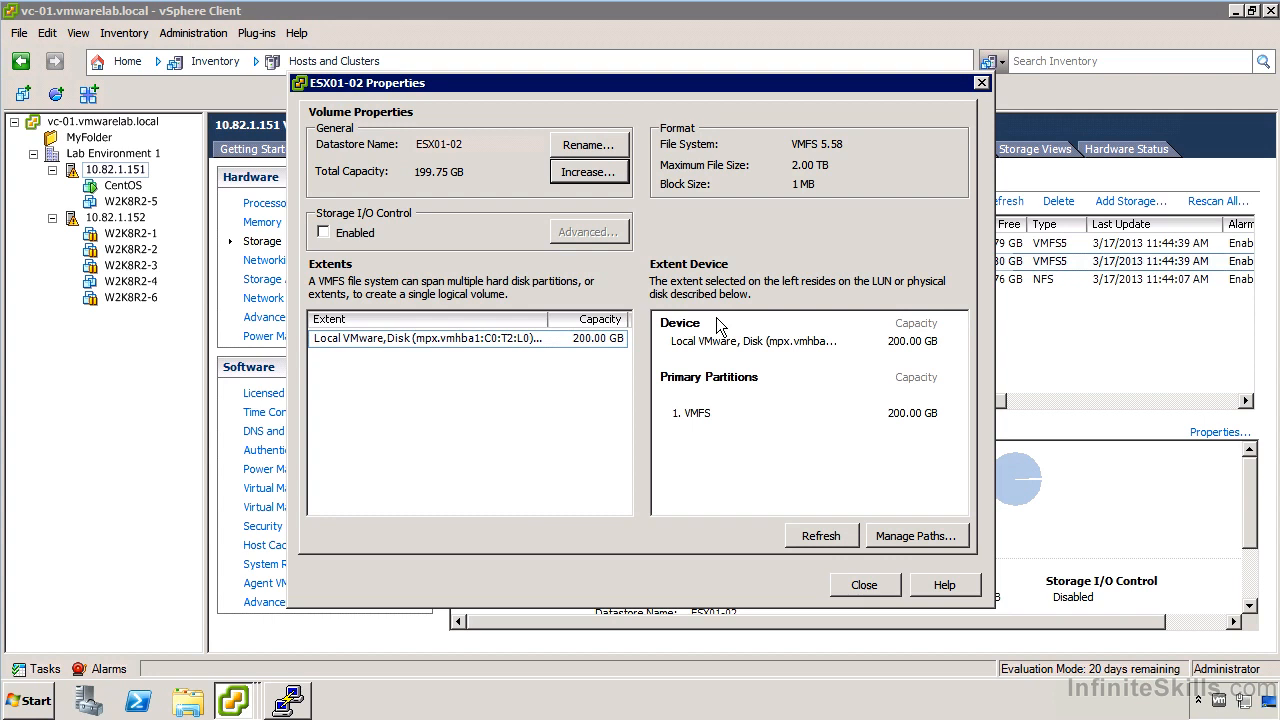
mouse_move(730, 310)
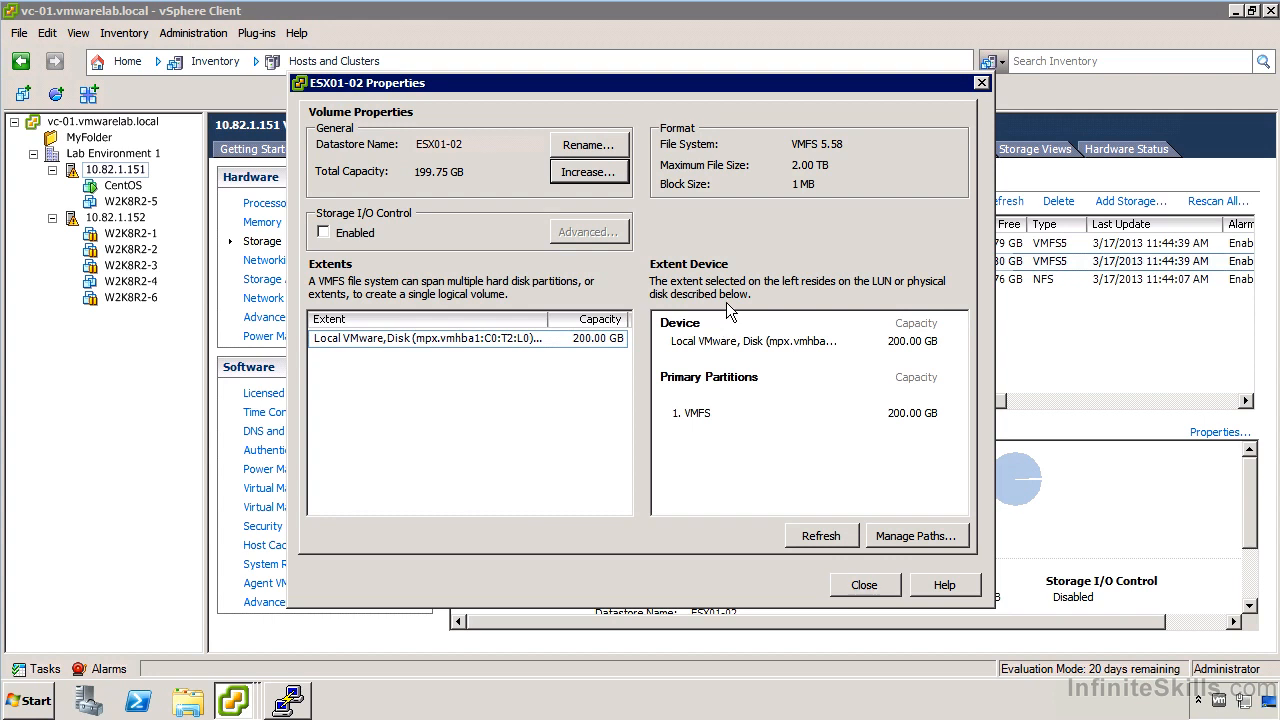
mouse_move(464, 424)
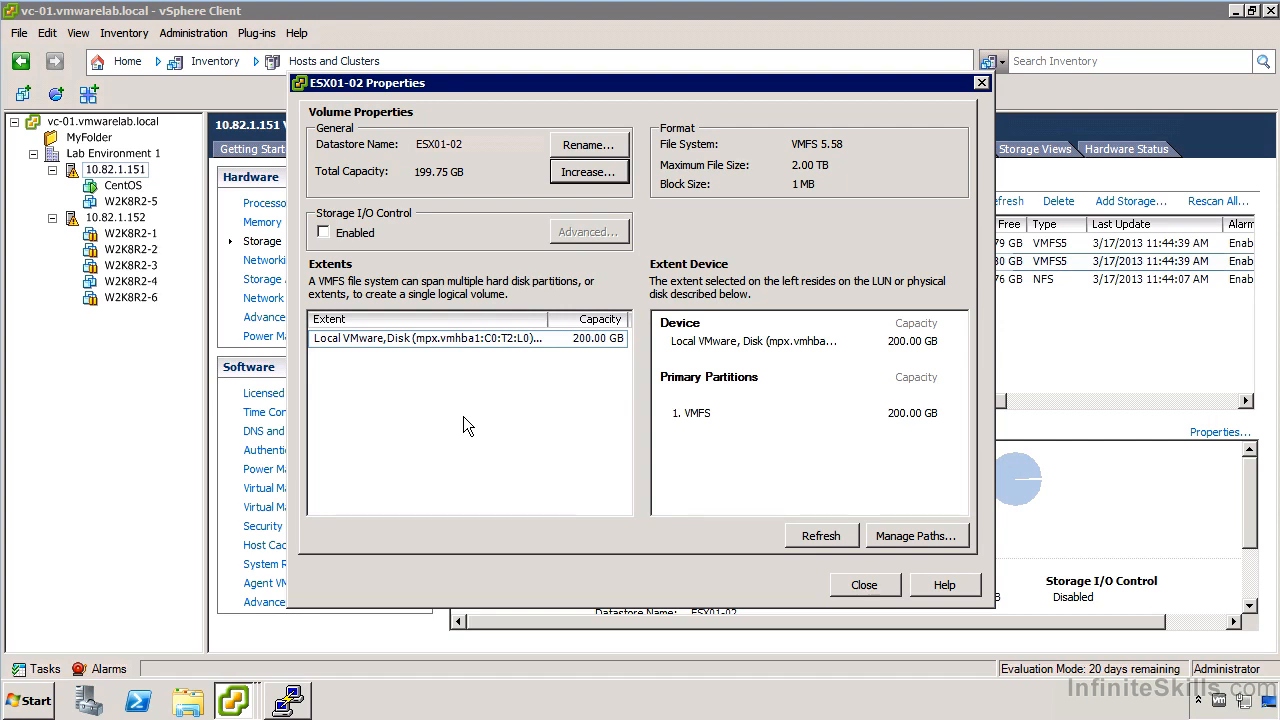
mouse_move(458, 320)
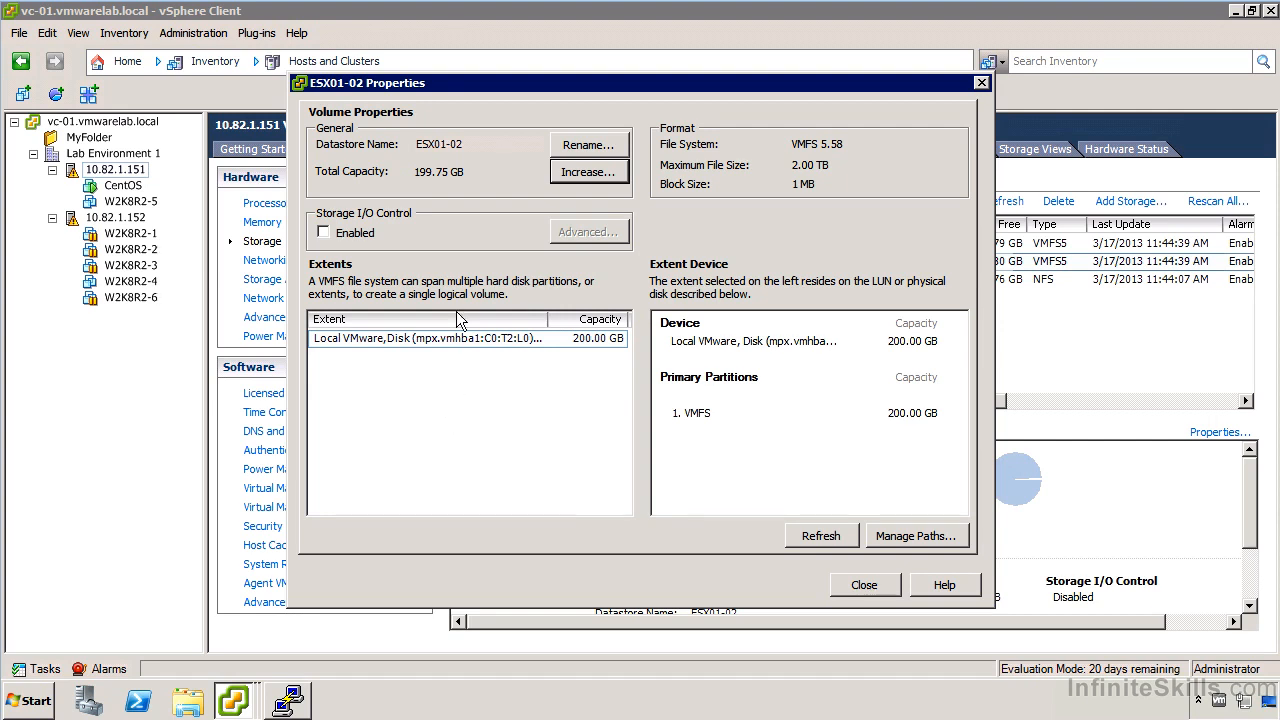
mouse_move(456, 468)
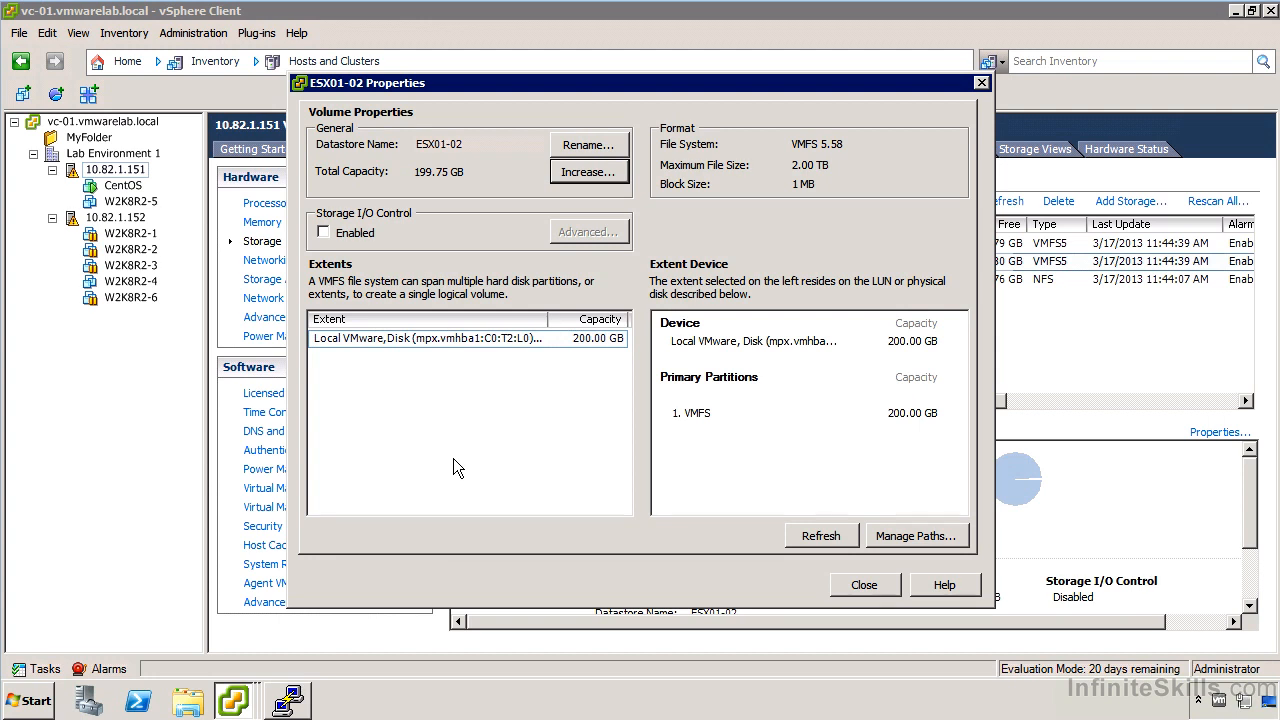
mouse_move(724, 528)
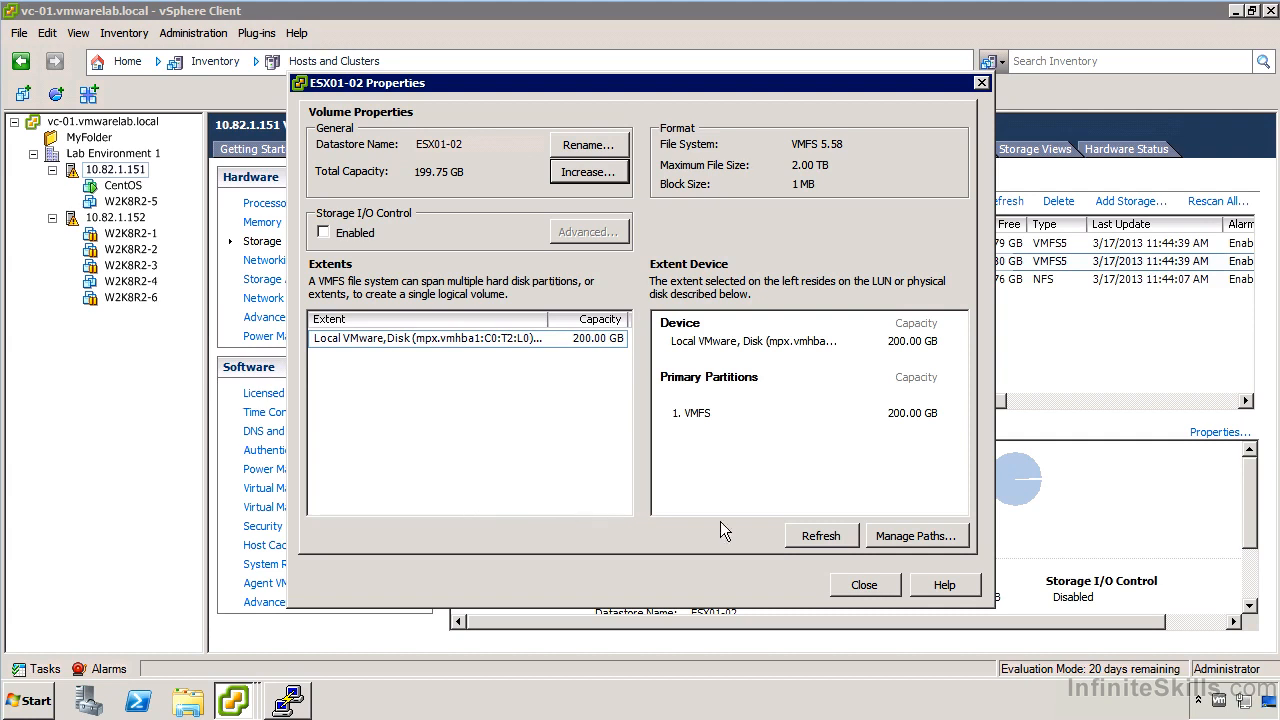
mouse_move(878, 548)
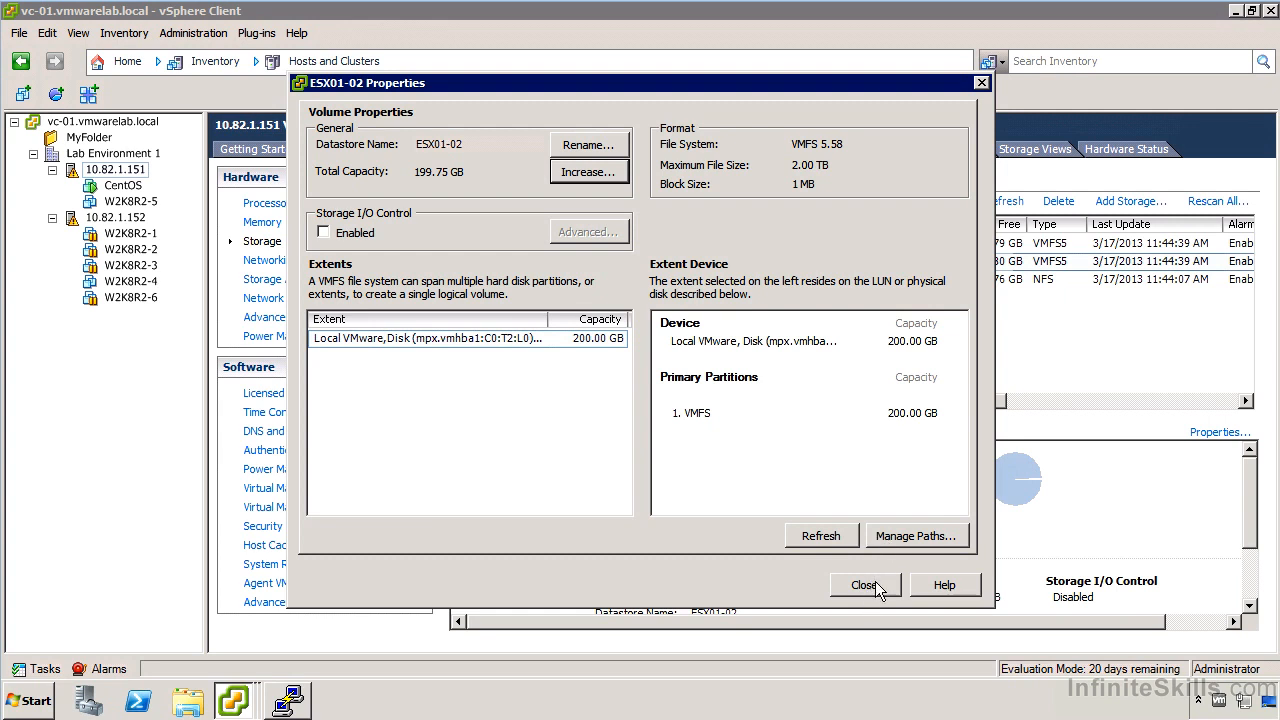
click(864, 584)
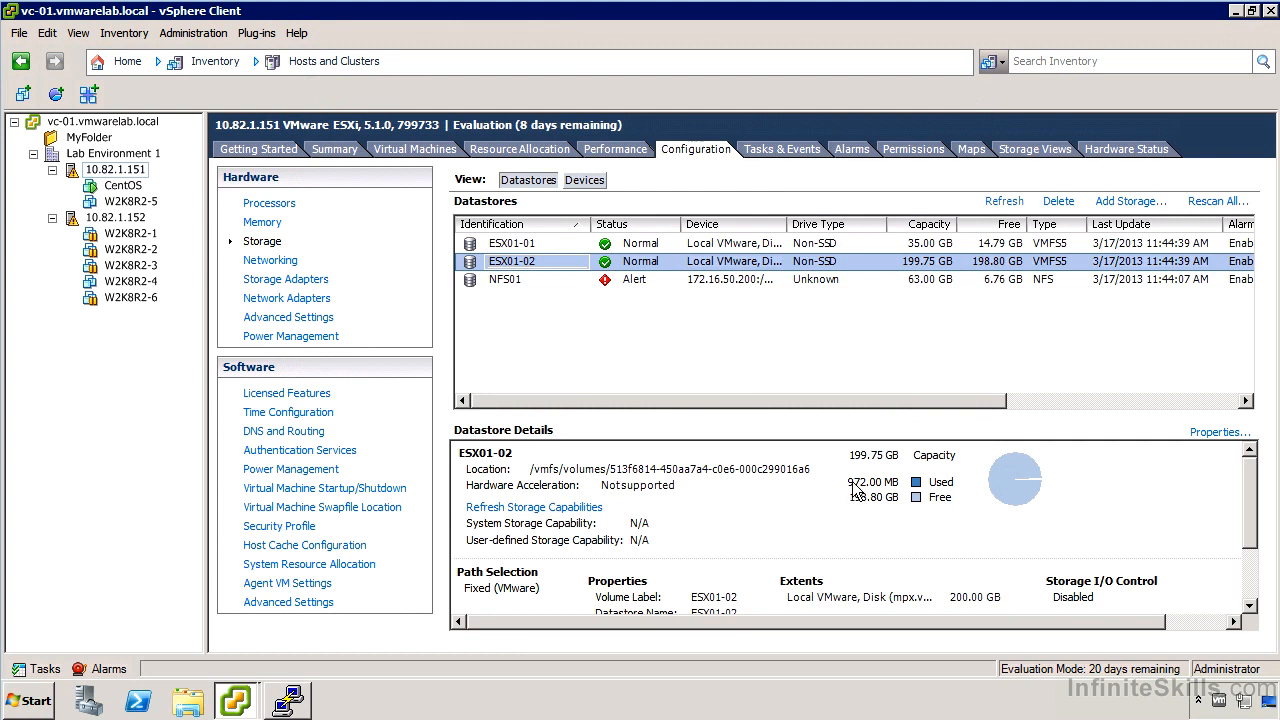